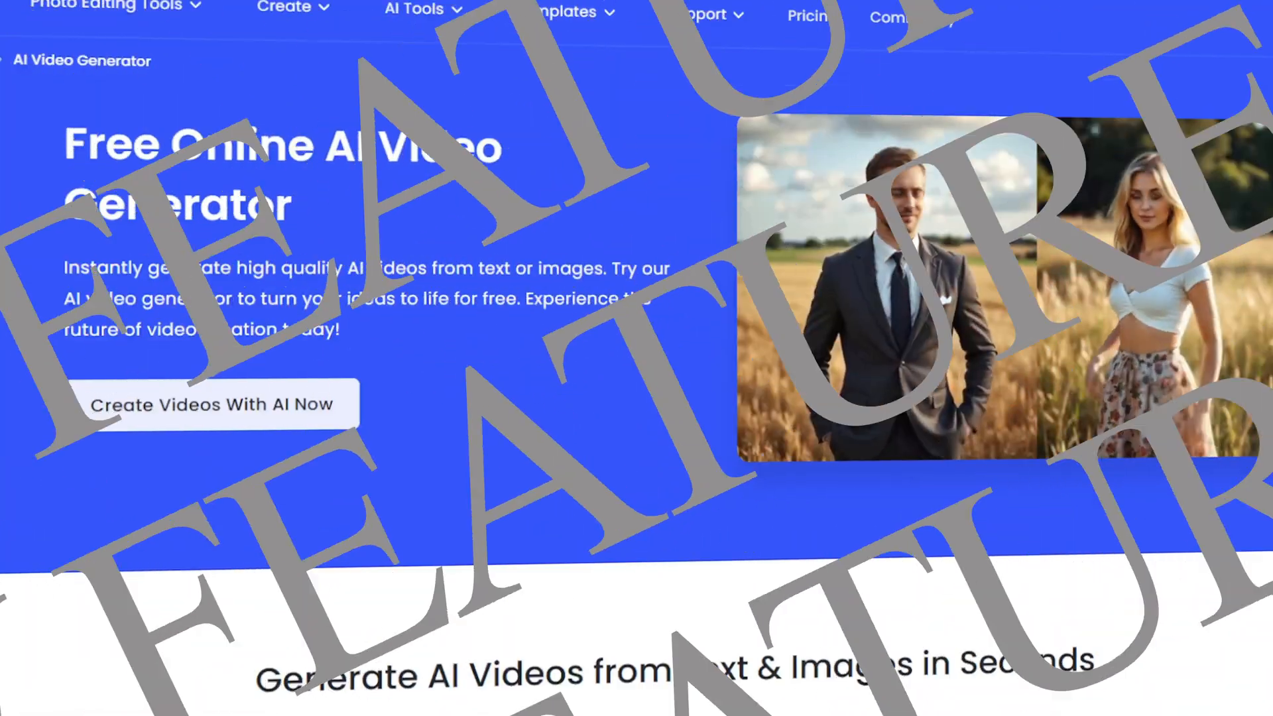
# Browse the AI Video and AI Image Generator pages and enter the Text to Image workspace.
pyautogui.scroll(-3)
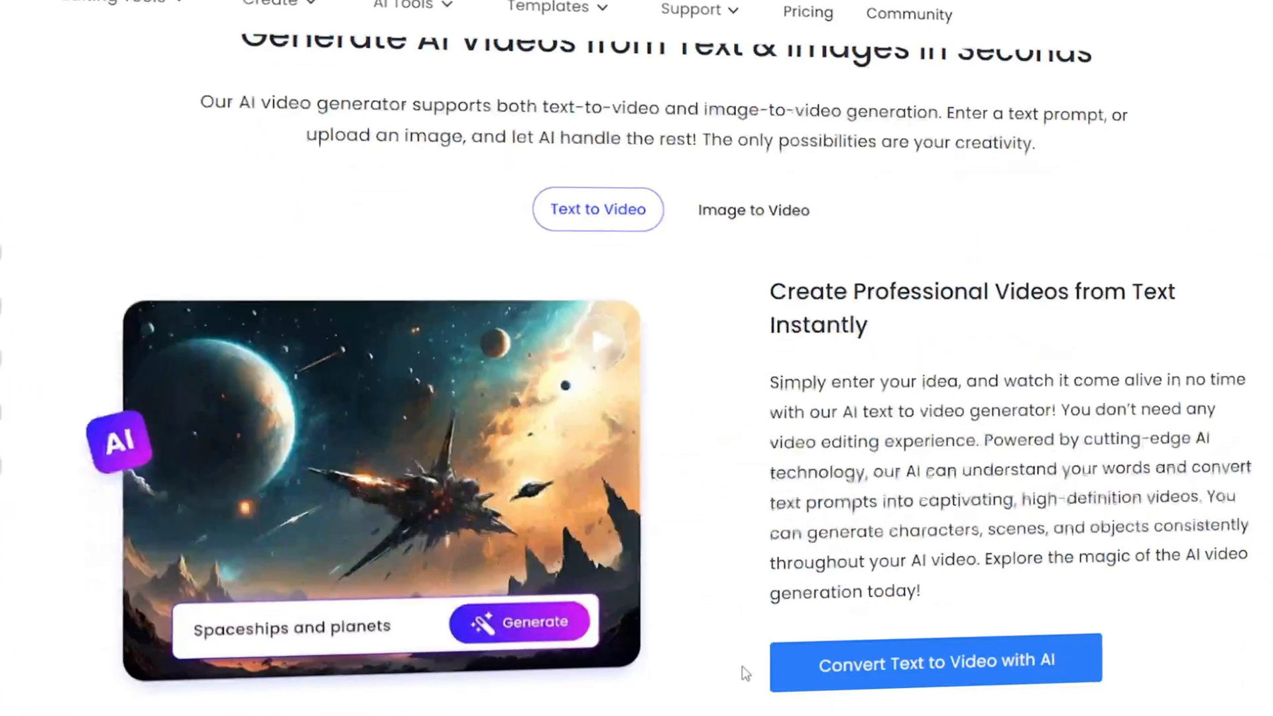
pyautogui.click(751, 209)
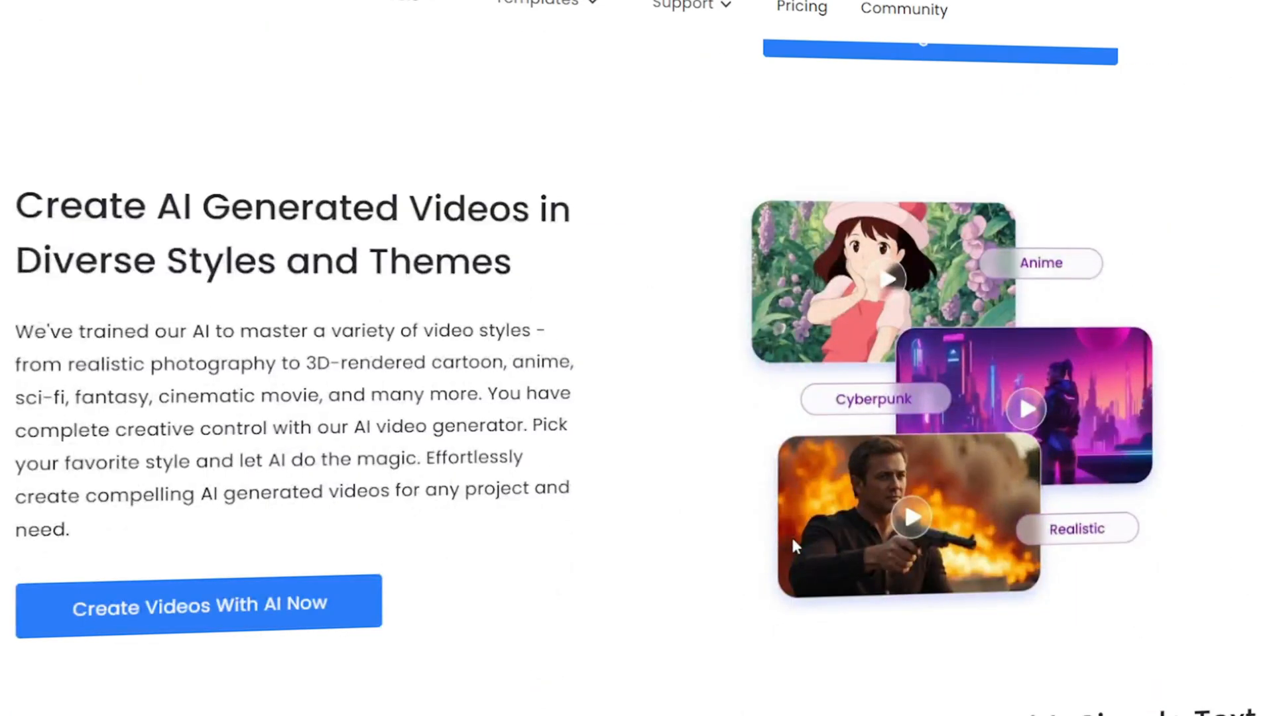
pyautogui.scroll(-3)
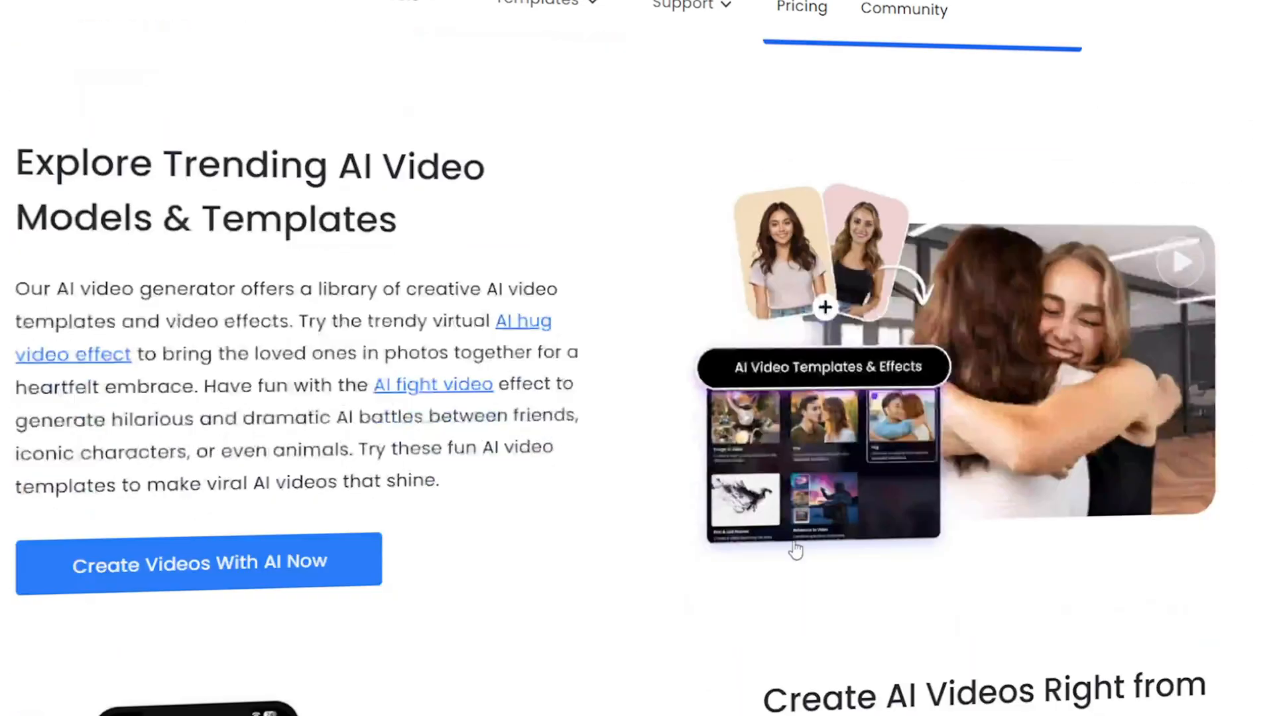
pyautogui.scroll(-3)
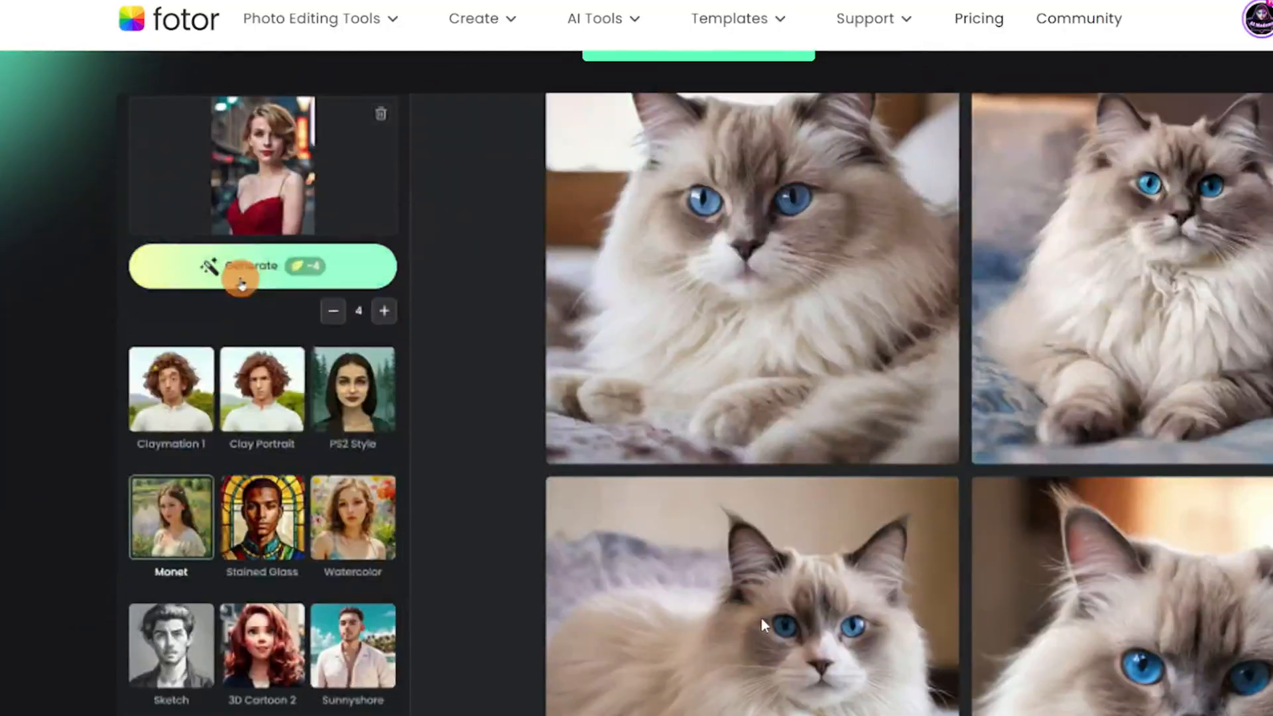
pyautogui.click(772, 108)
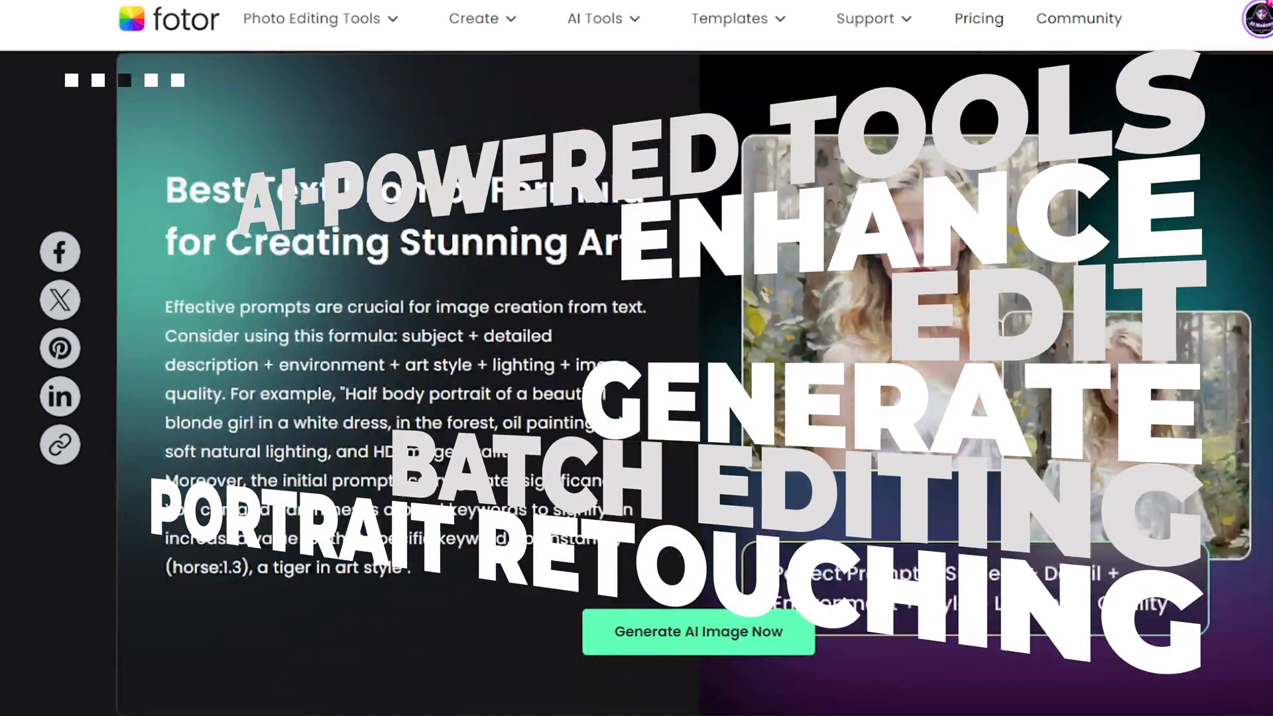
pyautogui.scroll(-3)
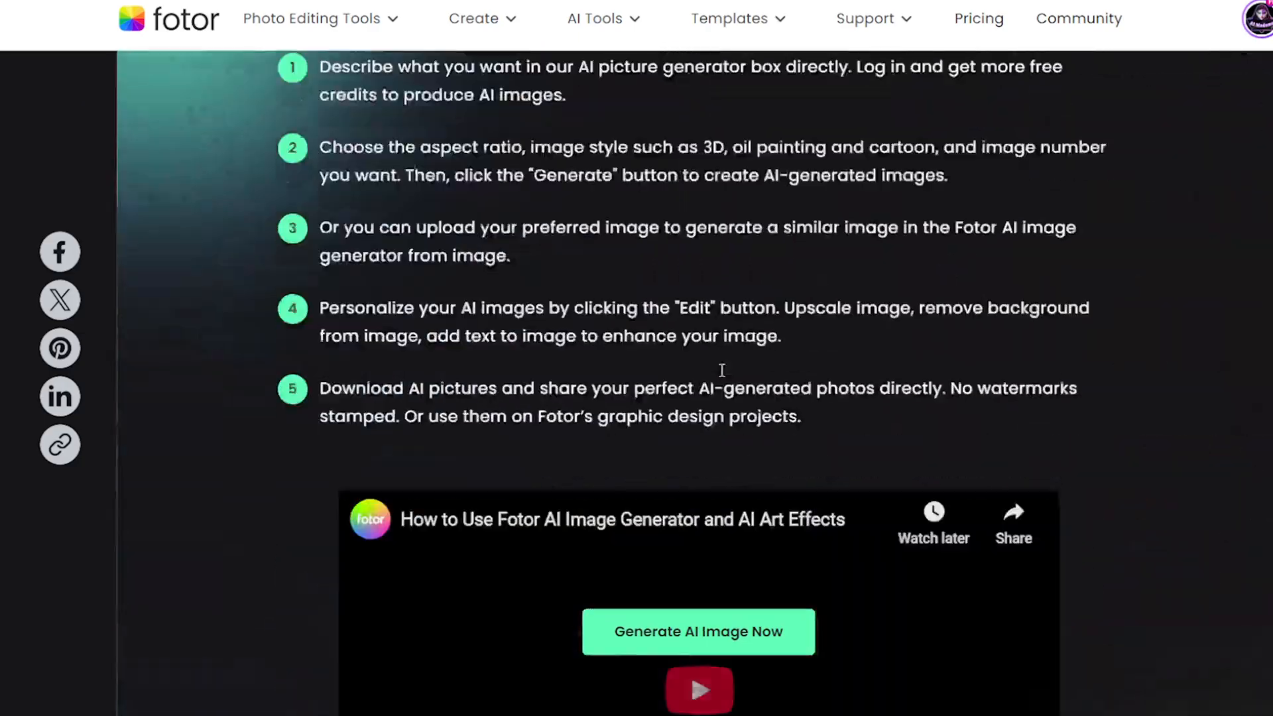
pyautogui.click(699, 631)
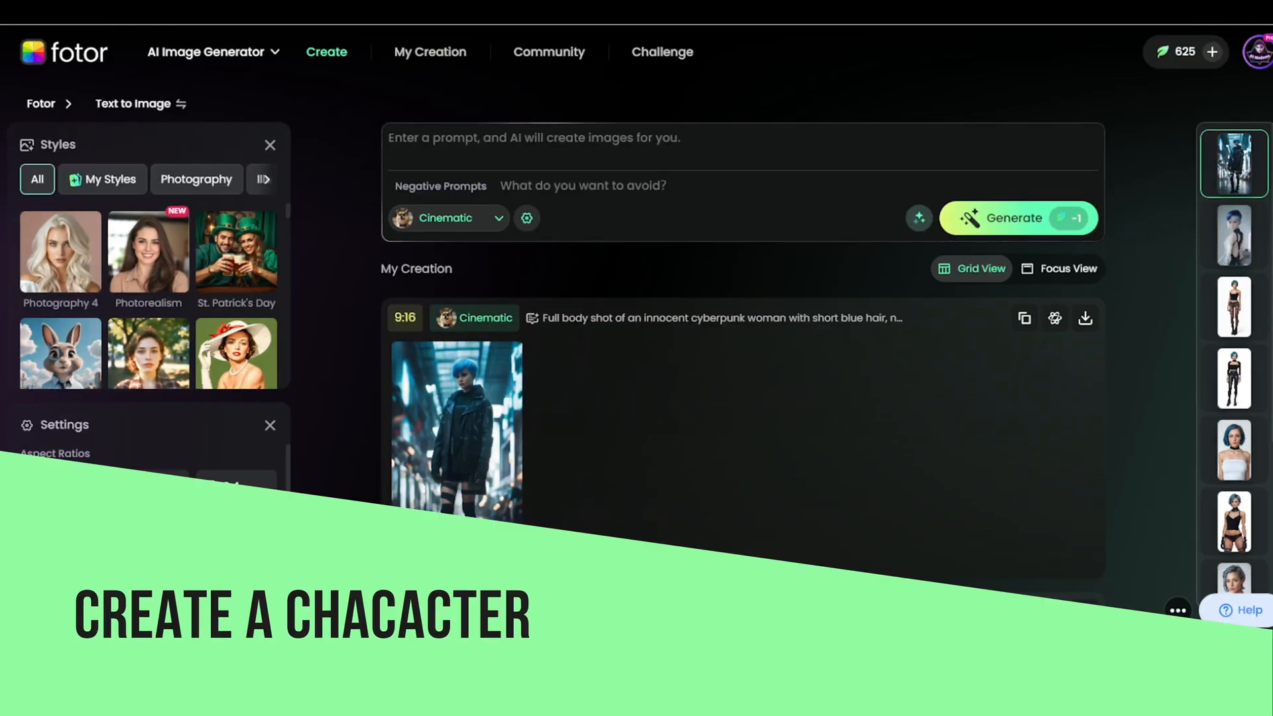
# Choose Photorealism and enter the full-body blue-haired cyberpunk woman prompt with its negative prompt.
pyautogui.click(132, 103)
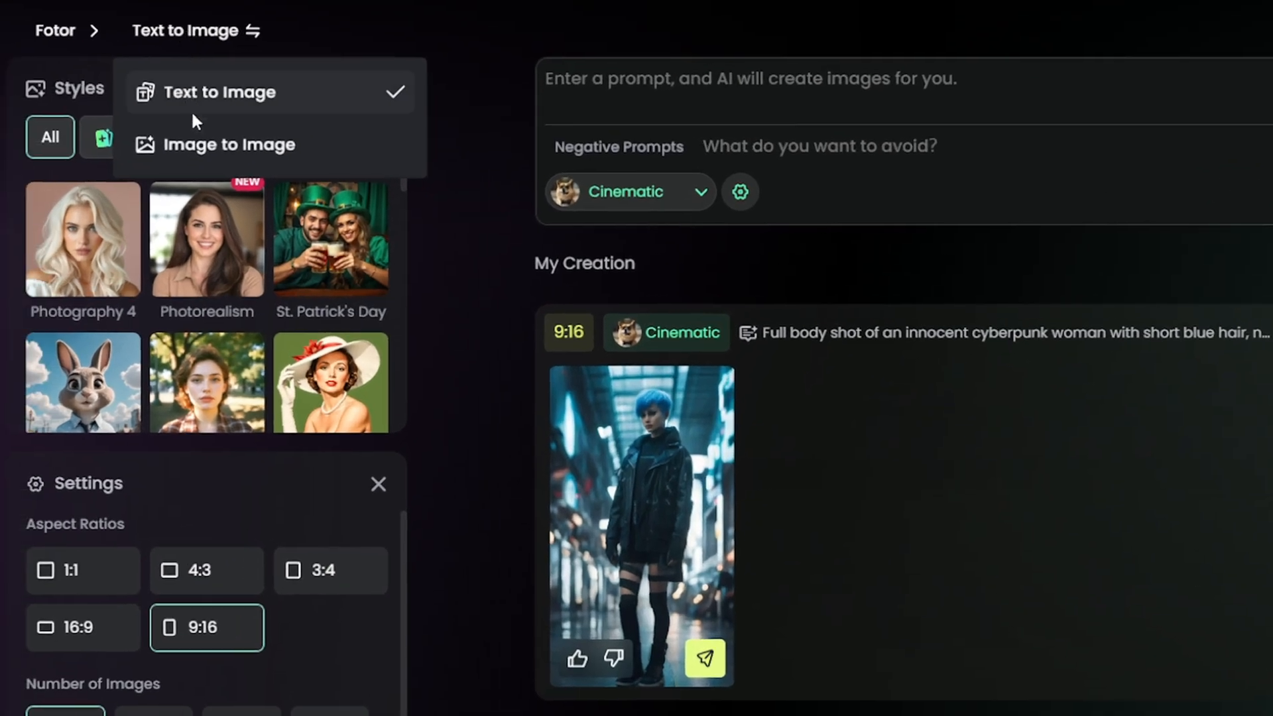
pyautogui.click(229, 144)
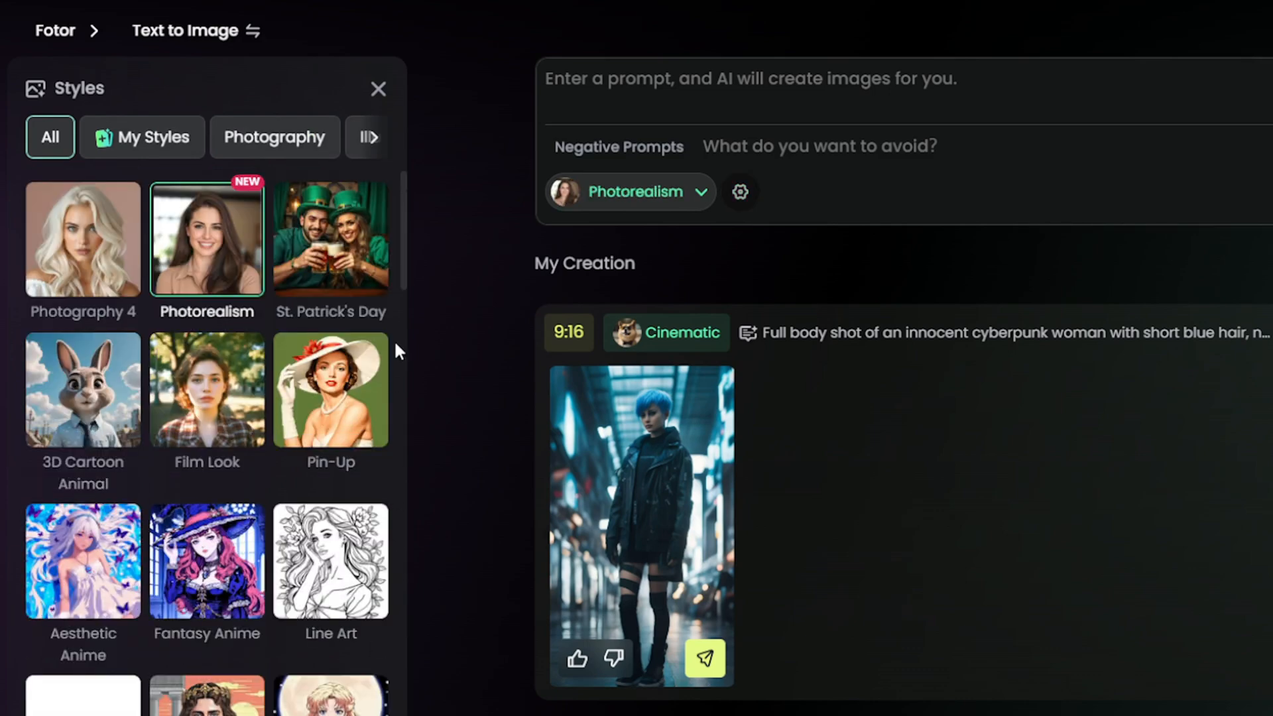
pyautogui.scroll(-3)
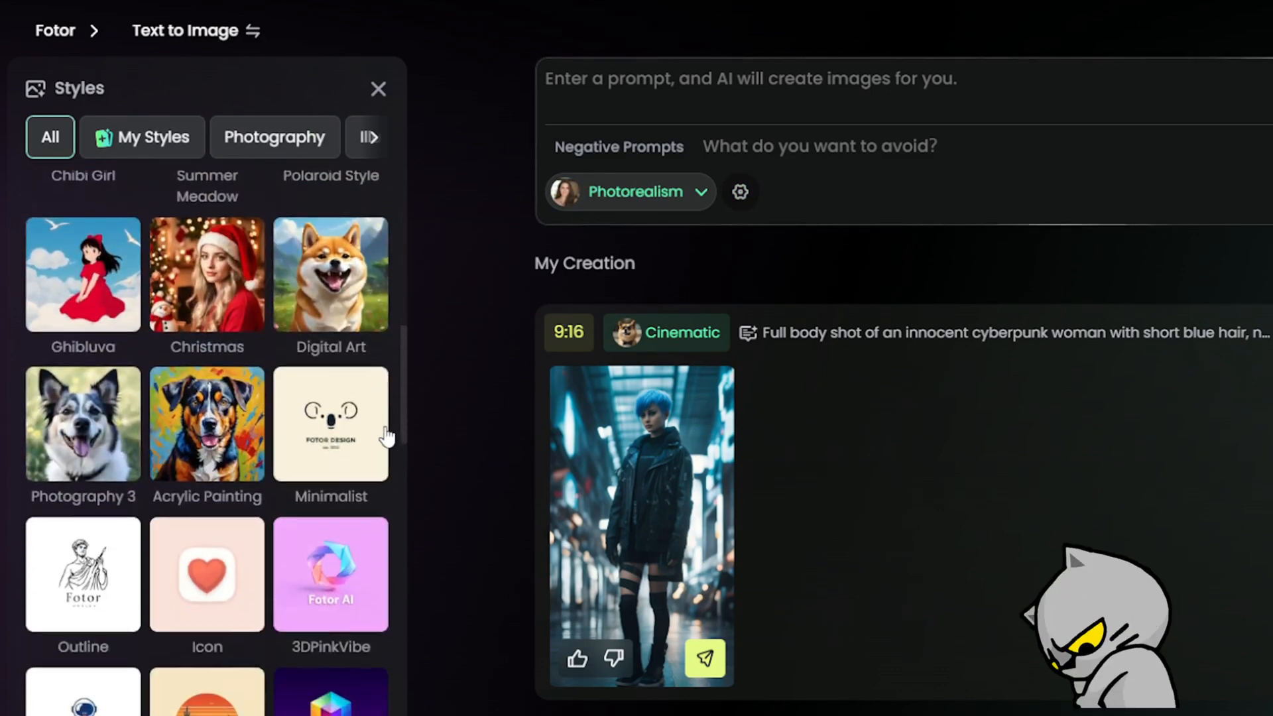
pyautogui.scroll(-3)
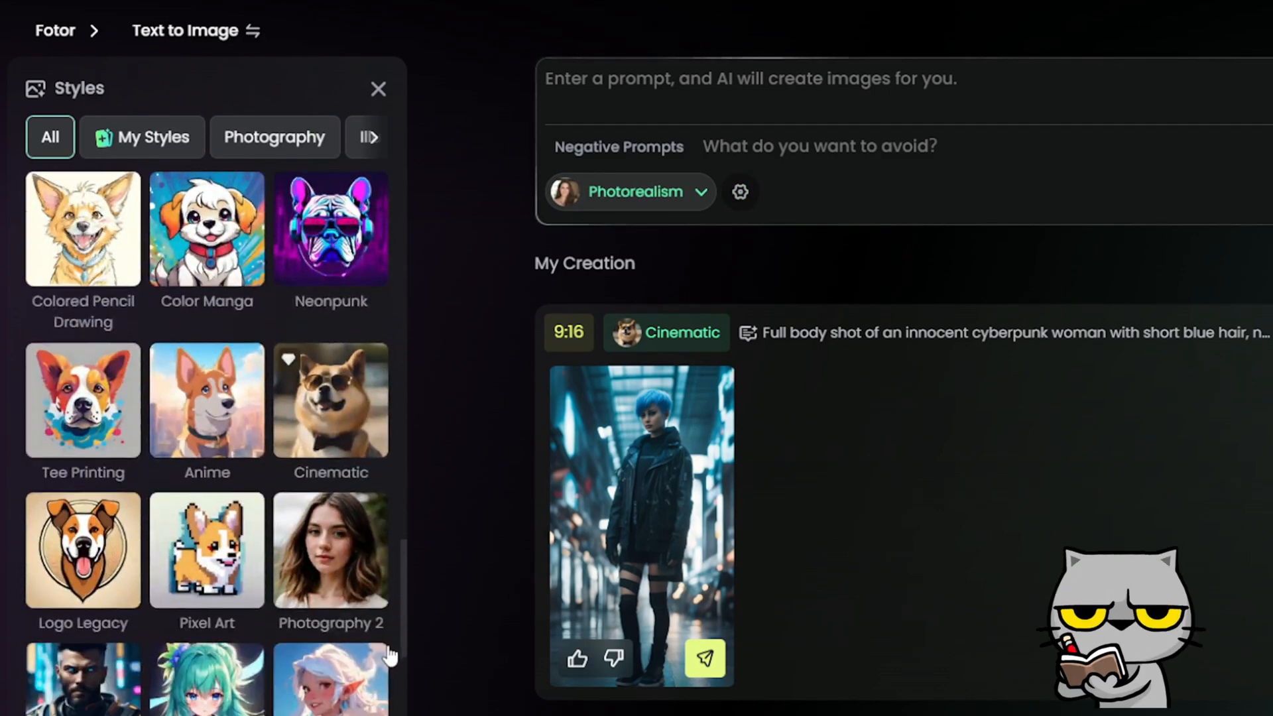
pyautogui.scroll(-3)
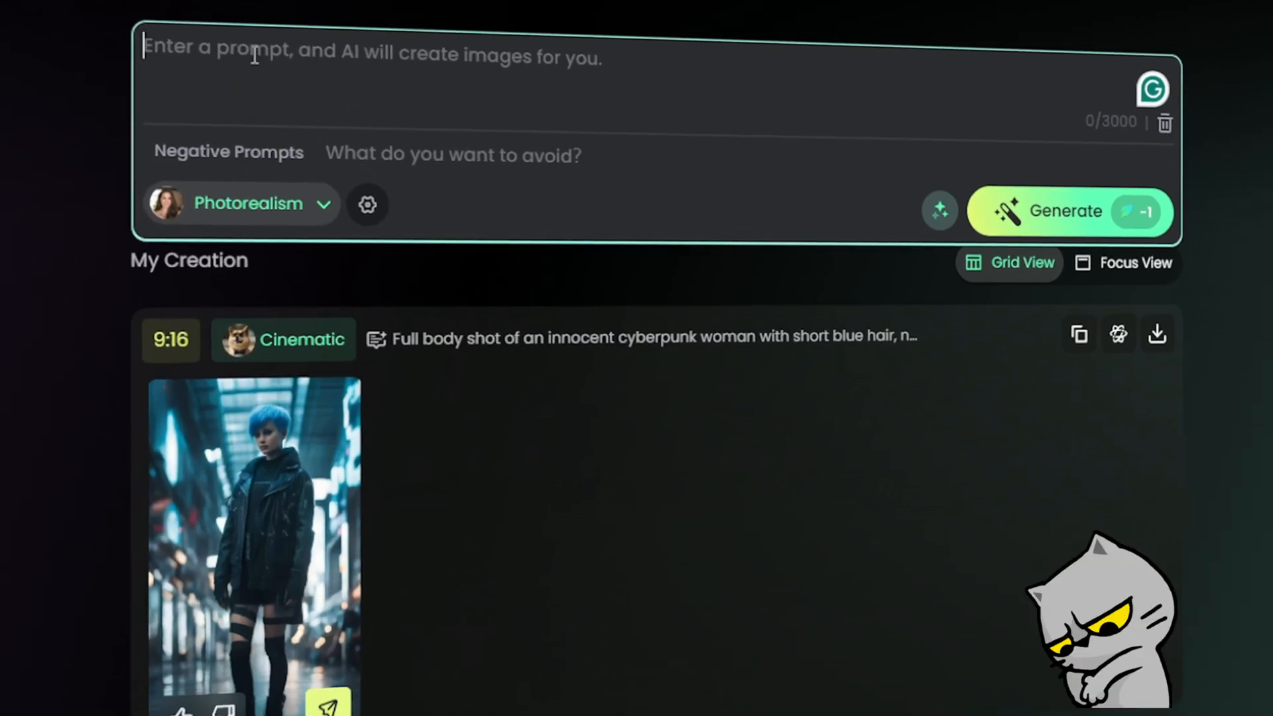
pyautogui.write('Full body shot of an innocent cyberpunk woman with short blue hair, natural human eyes, standing confidently, black top, black shoes, Pure white background, ultra-detailed, cinematic lighting, 4K resolution.')
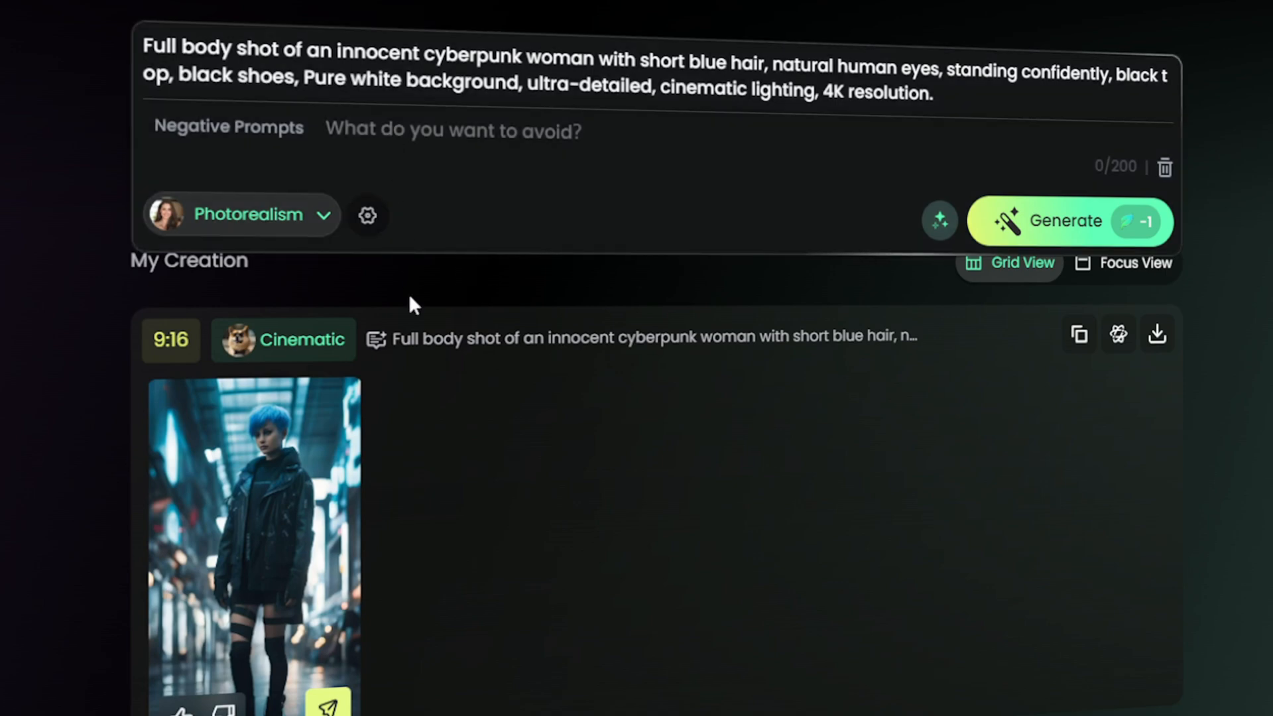
pyautogui.write('nswf, bad quality, blurry, ugly,bad eyes, bad body, naked')
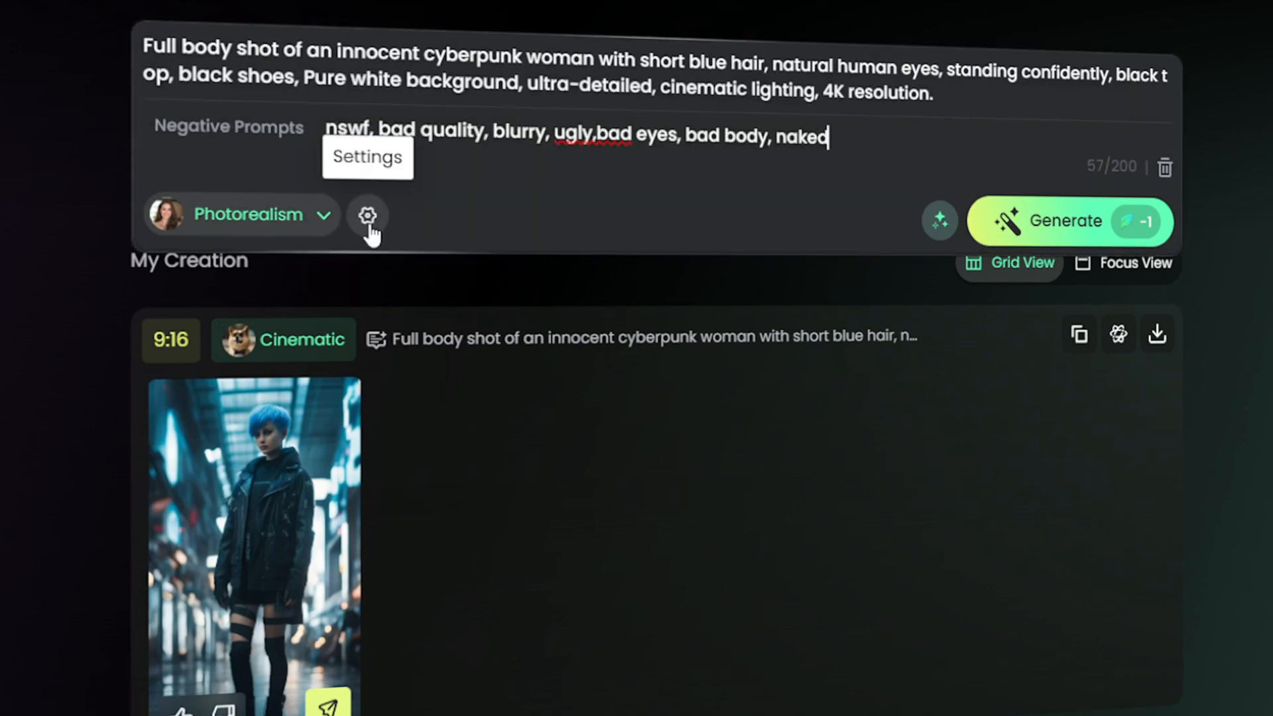
# Adjust generation settings, generate the images and view the first result in detail.
pyautogui.click(367, 215)
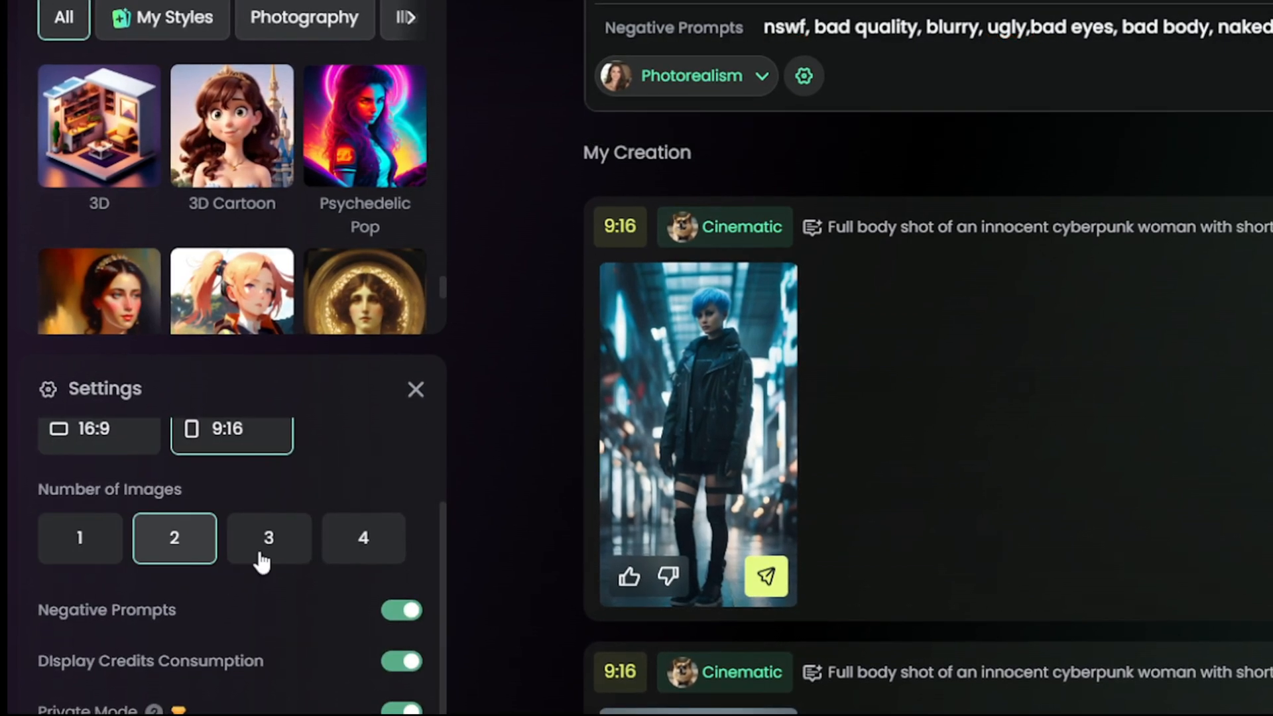
pyautogui.click(401, 610)
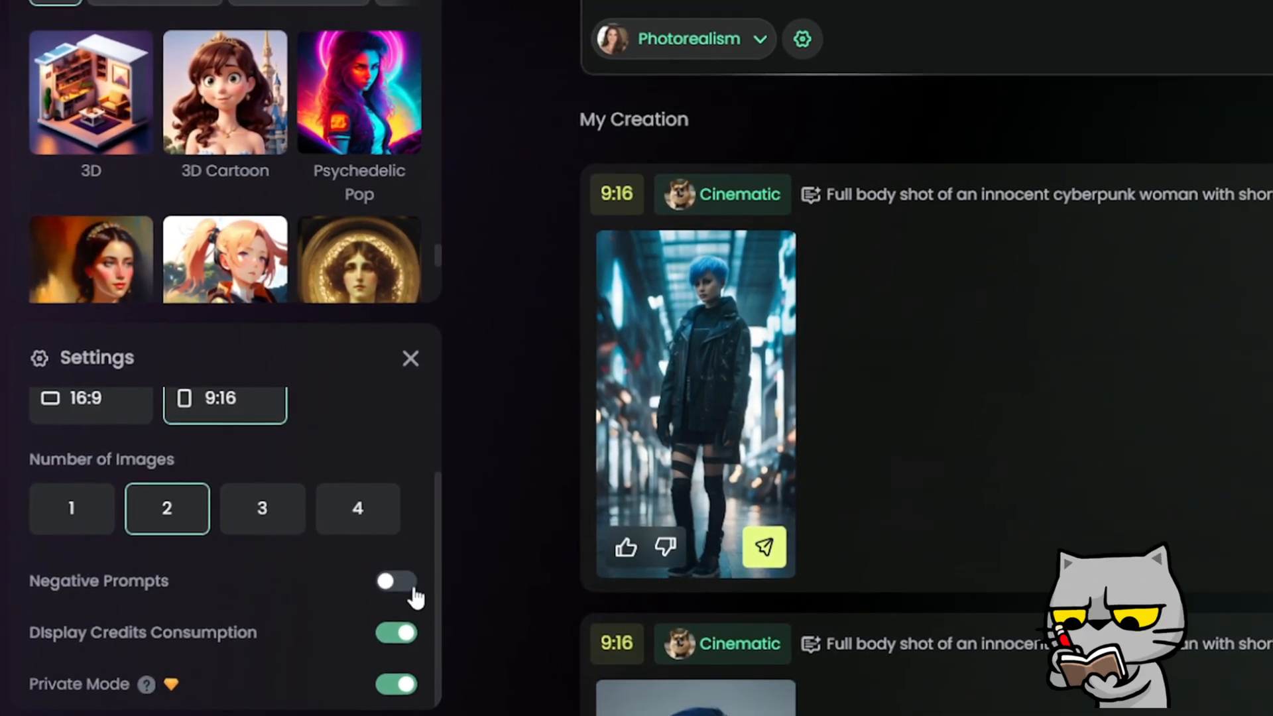
pyautogui.click(395, 581)
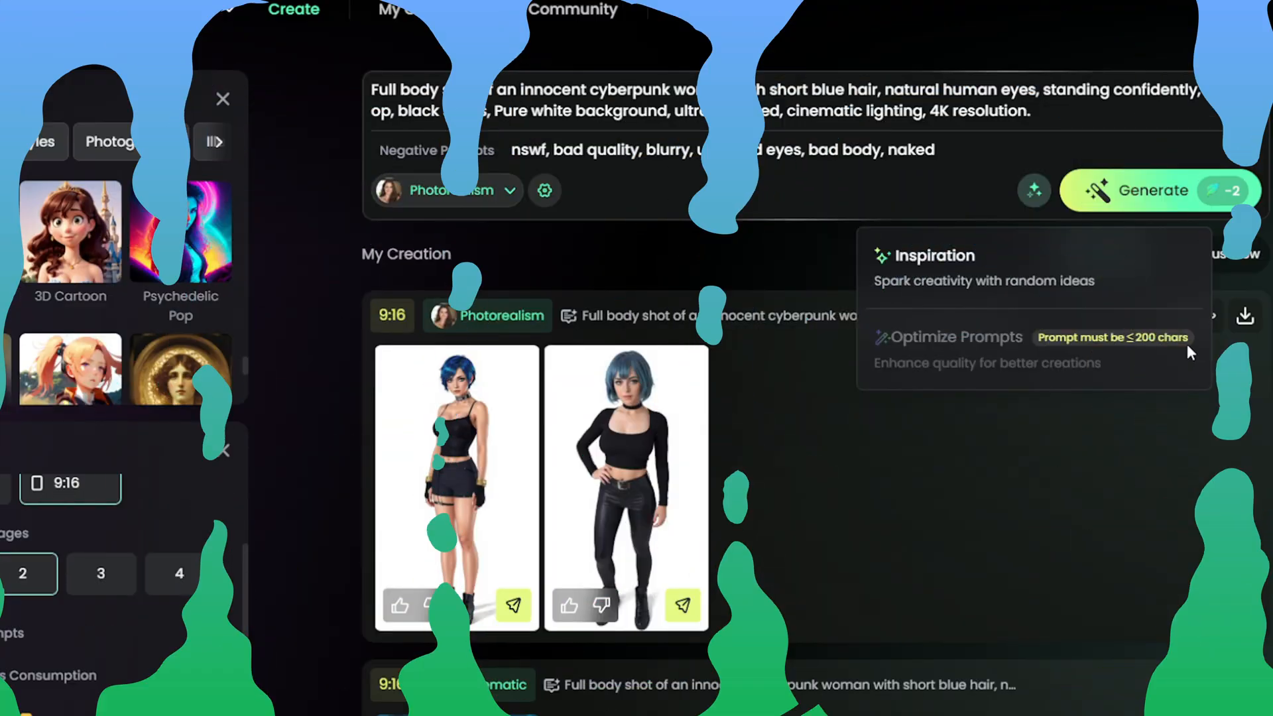
pyautogui.click(625, 487)
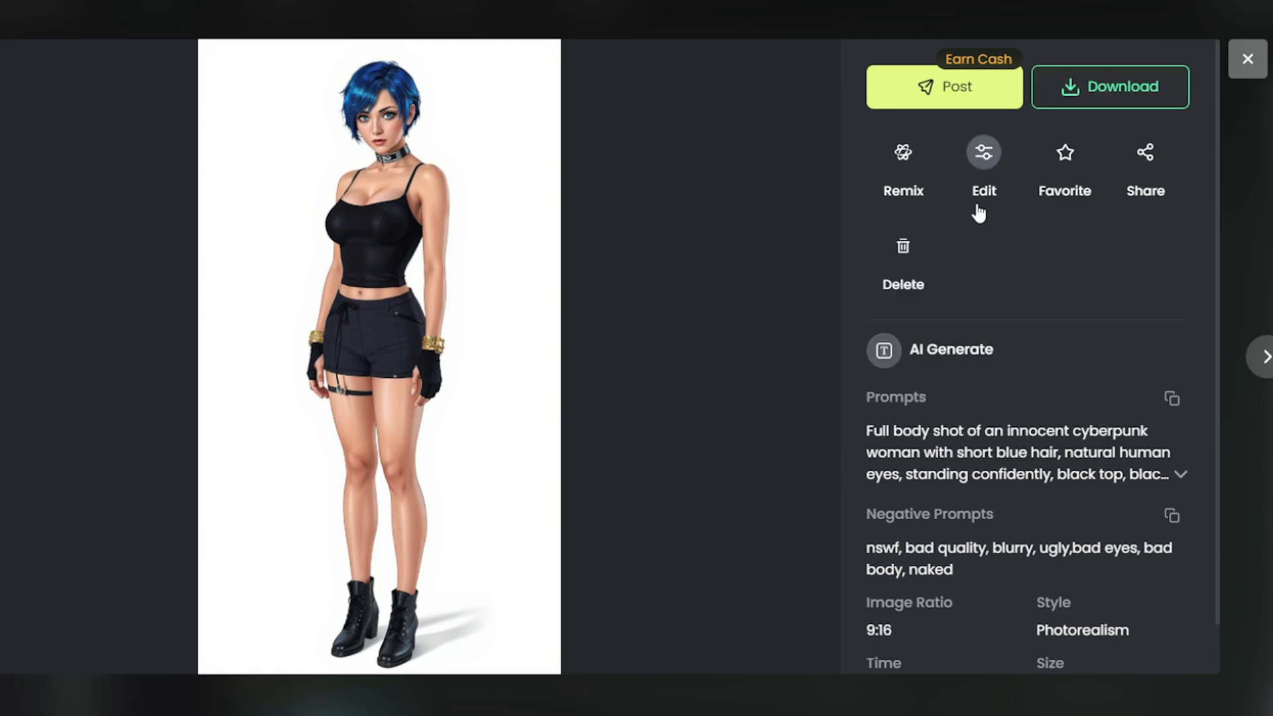
# Run 1-Tap Enhance on the woman image and set its download to PNG with Save to cloud on.
pyautogui.click(983, 151)
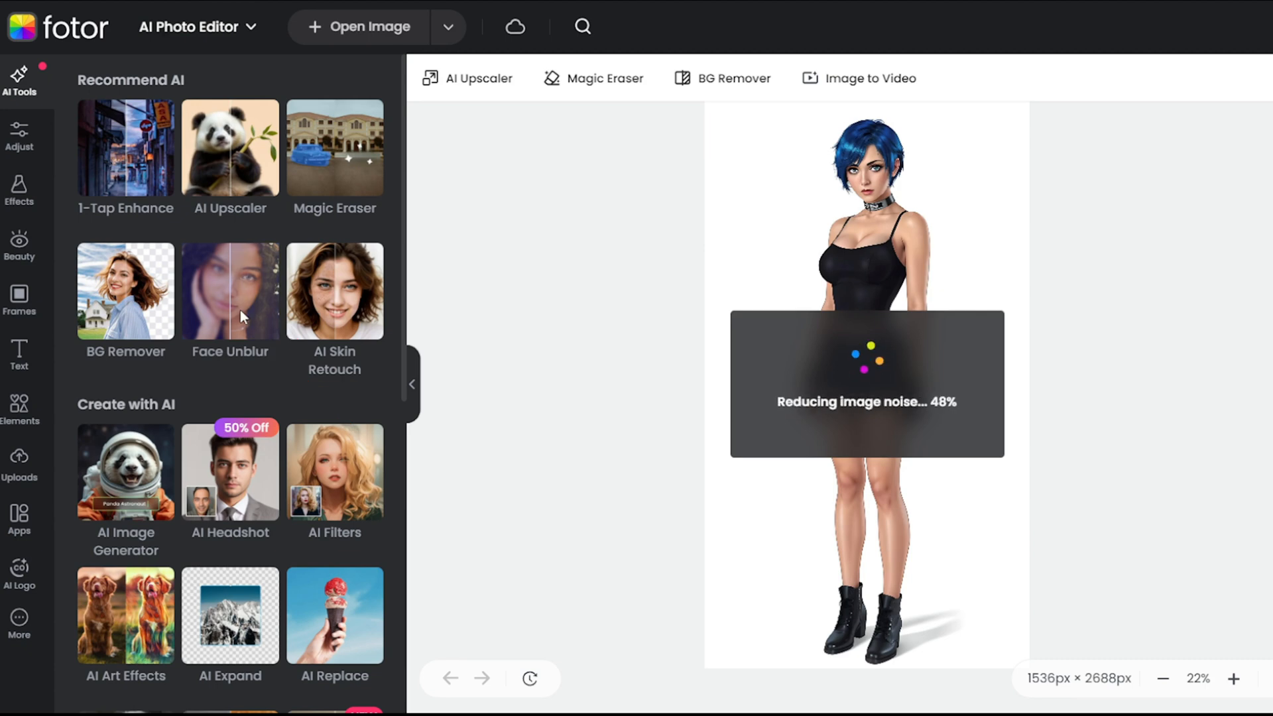
pyautogui.click(230, 291)
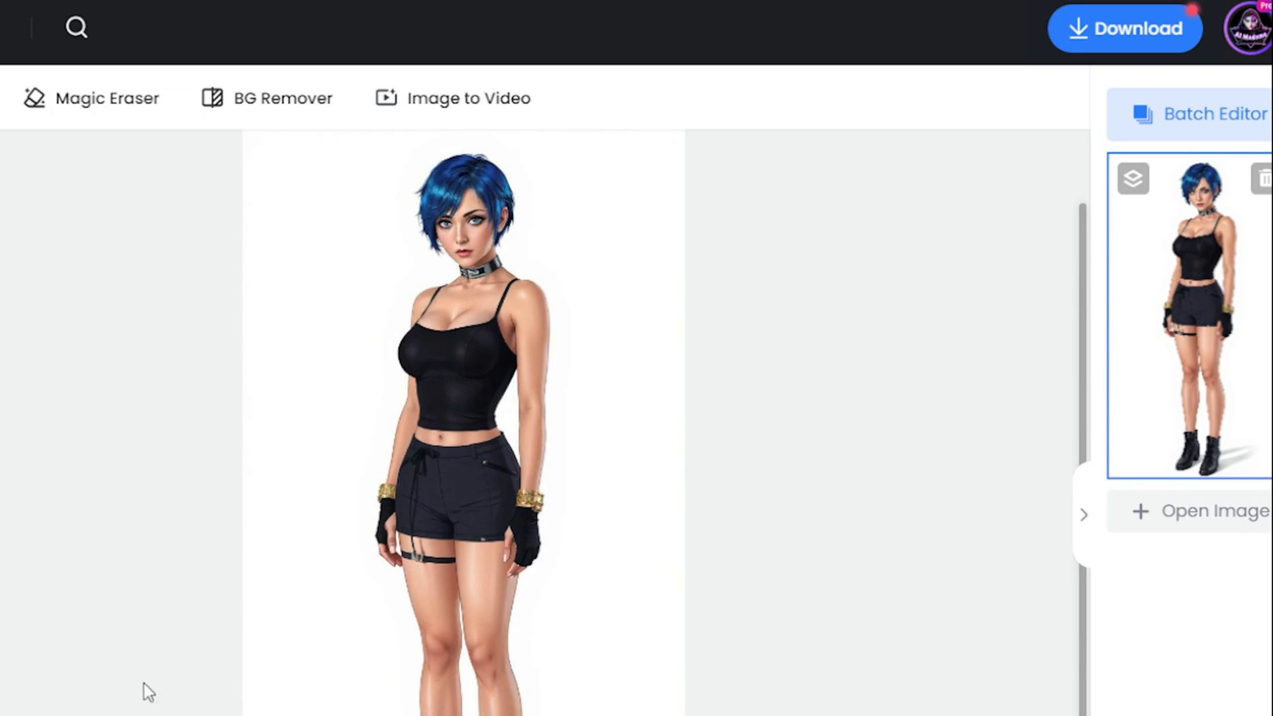
pyautogui.click(1125, 28)
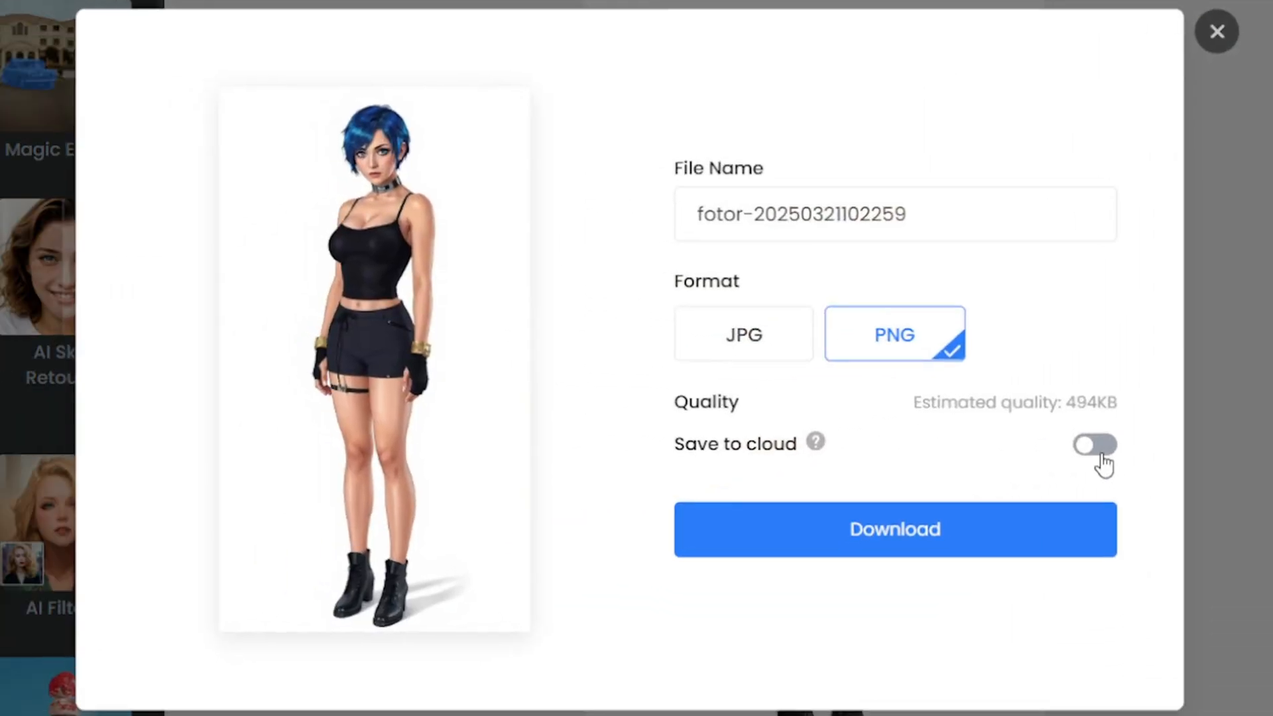
pyautogui.click(1094, 444)
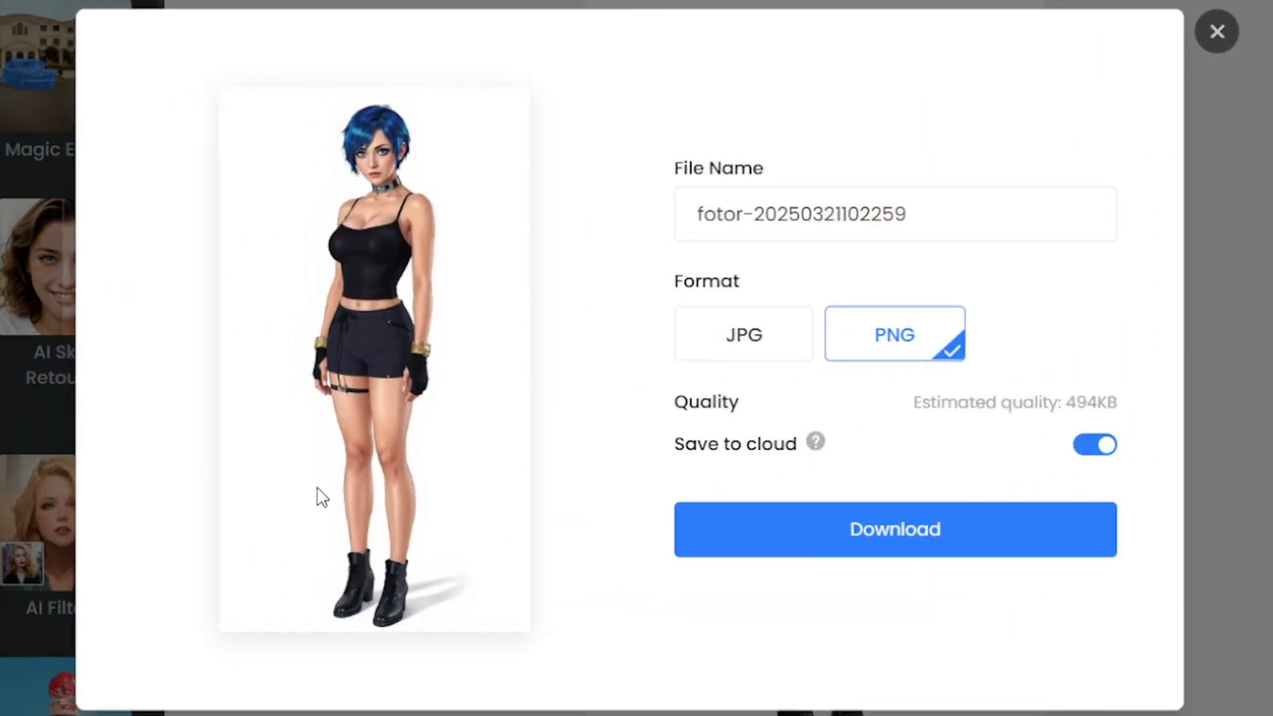
pyautogui.click(1216, 31)
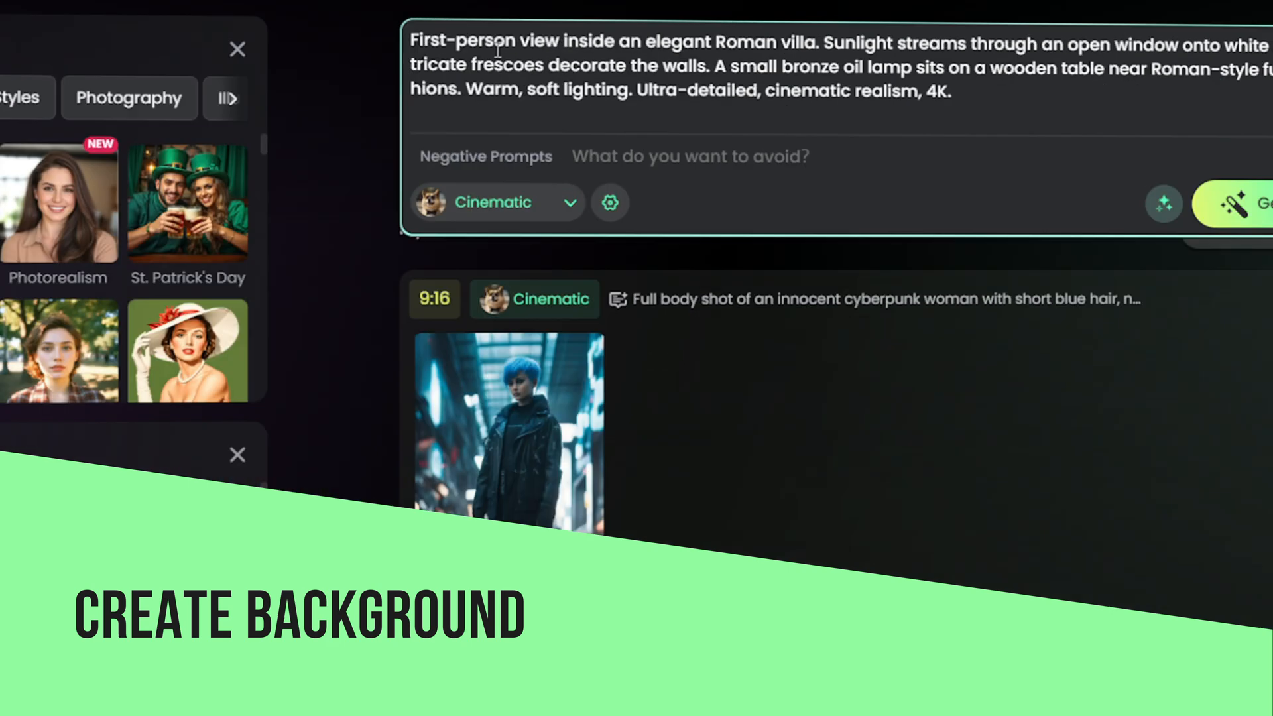
# Add the negative prompt 'bad quality,blurry' and generate the Roman villa interior image.
pyautogui.click(213, 191)
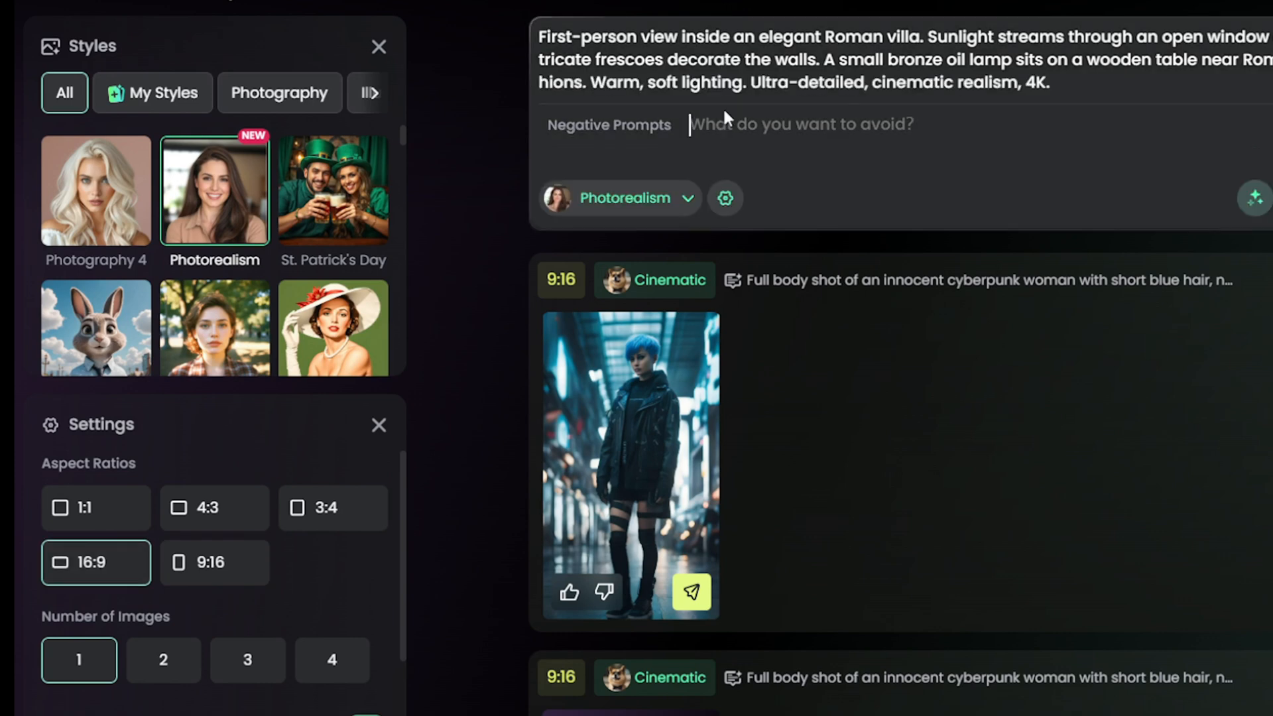
pyautogui.write('bad quality,b')
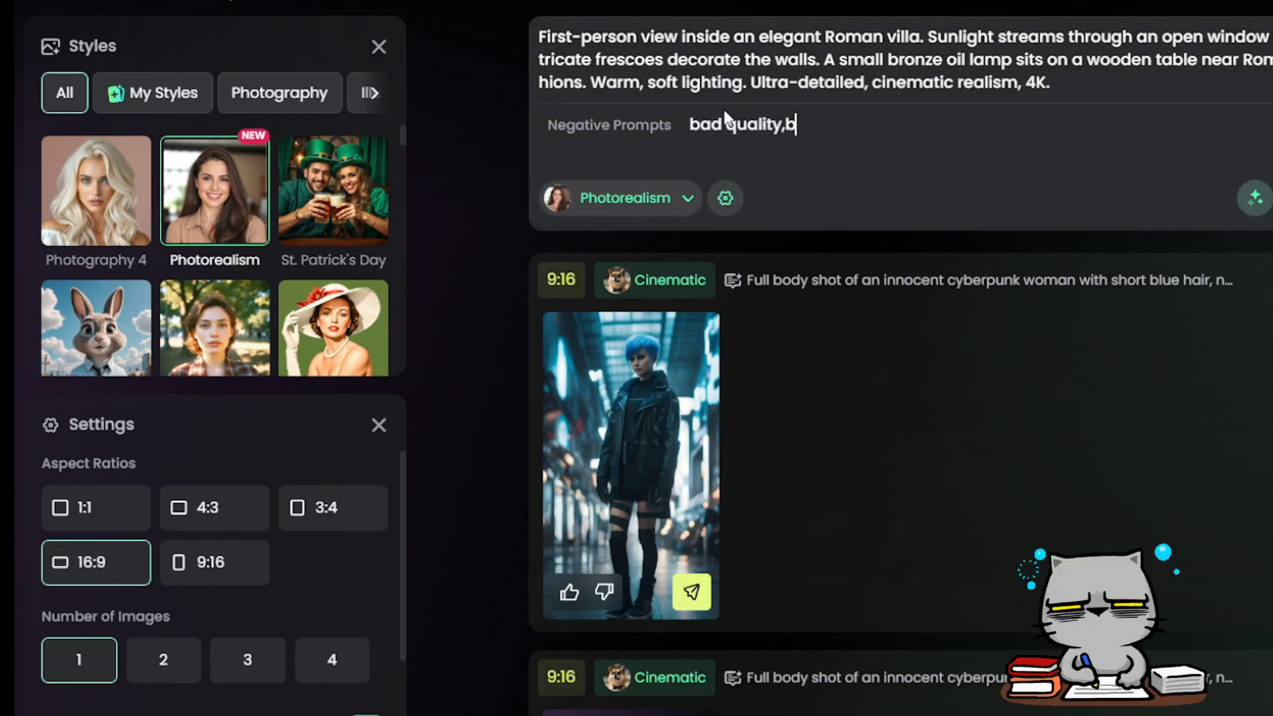
pyautogui.write('lurry')
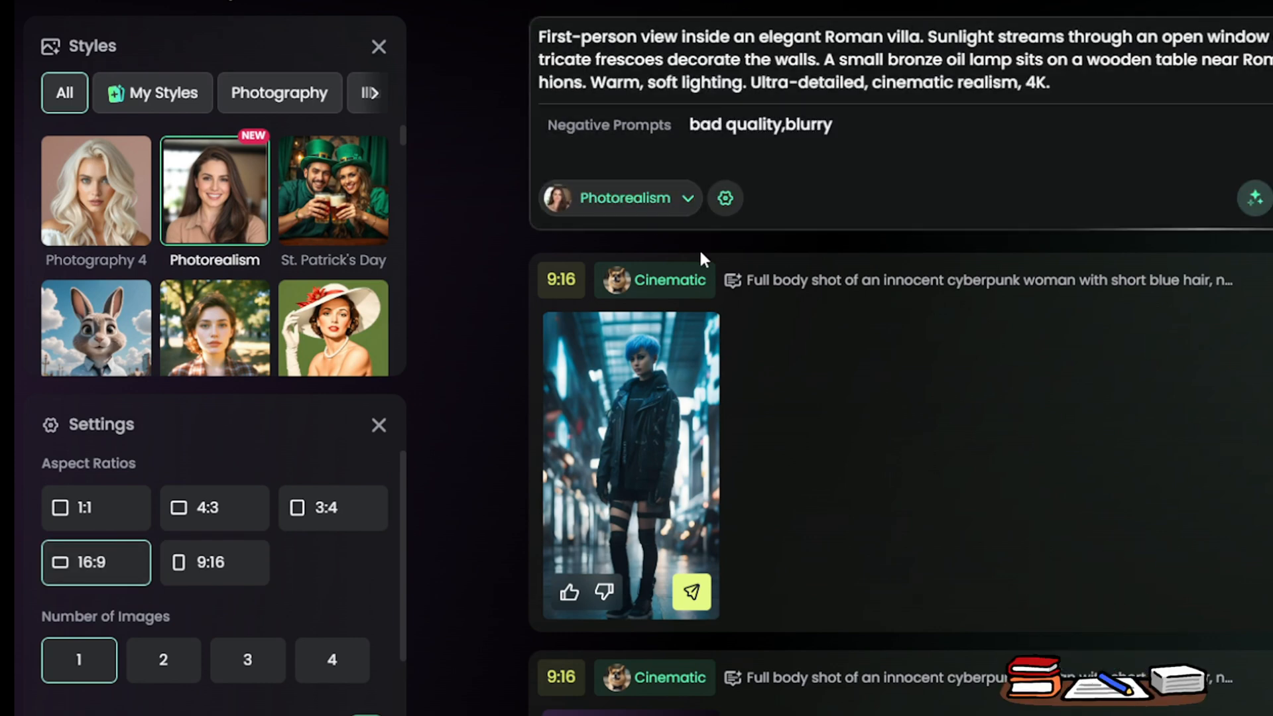
pyautogui.moveTo(340, 432)
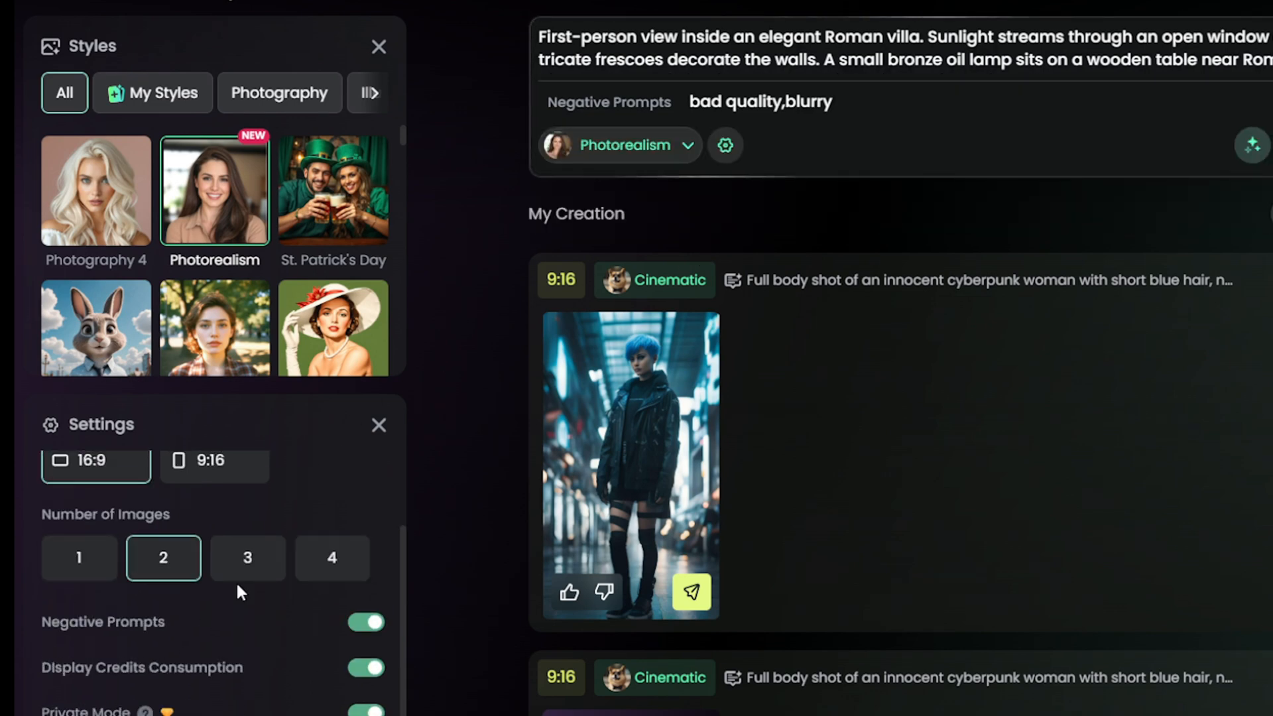
pyautogui.click(1105, 152)
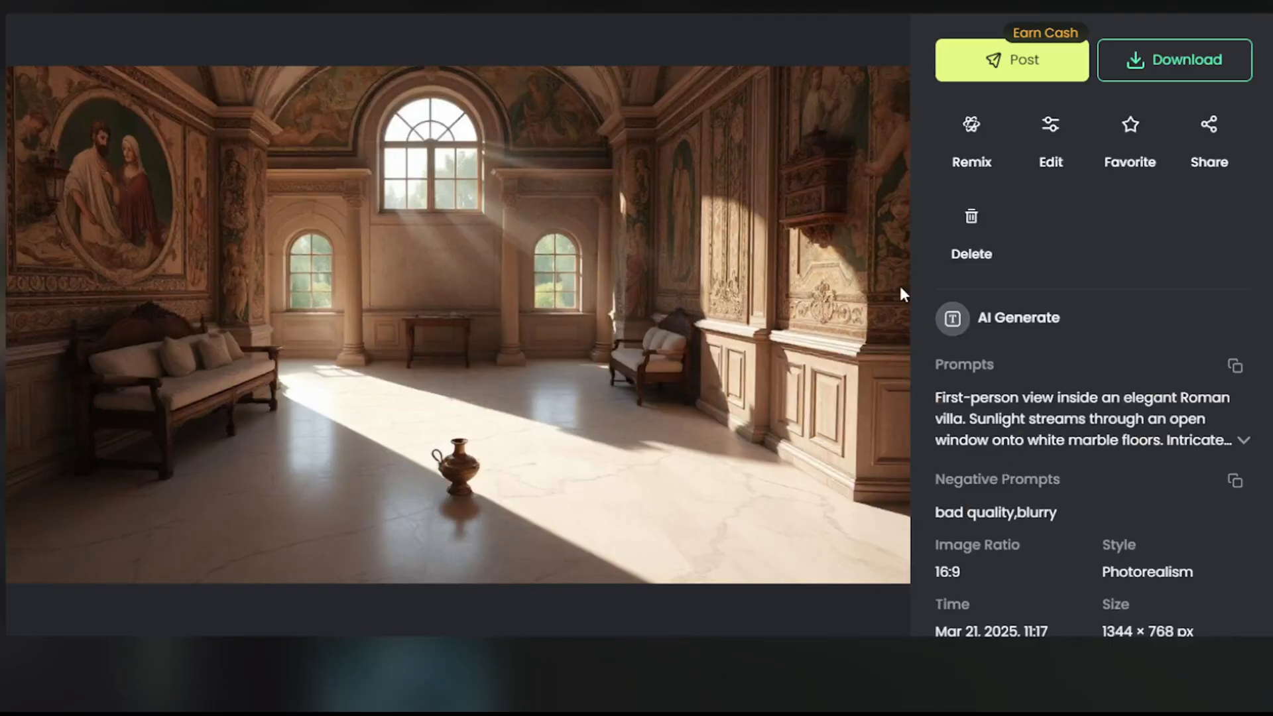
# Use Magic Eraser with Quick Select to erase the small bronze vase from the villa floor.
pyautogui.click(1051, 134)
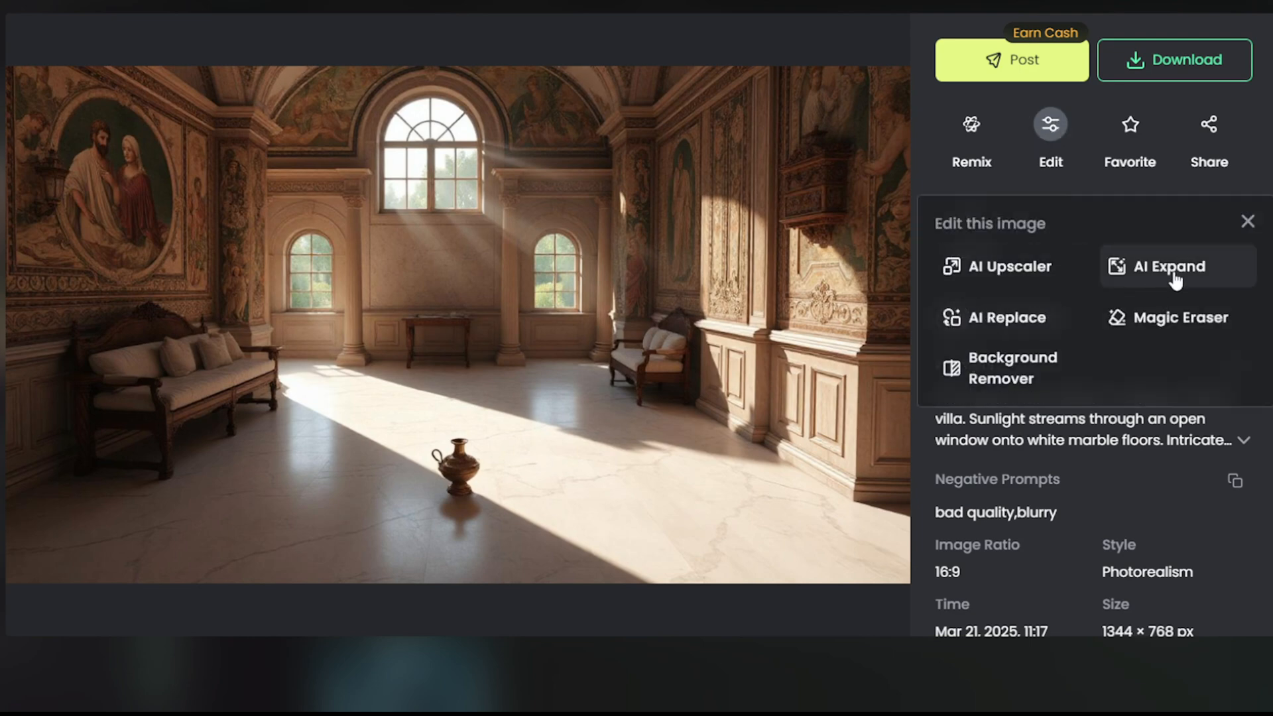
pyautogui.click(1181, 317)
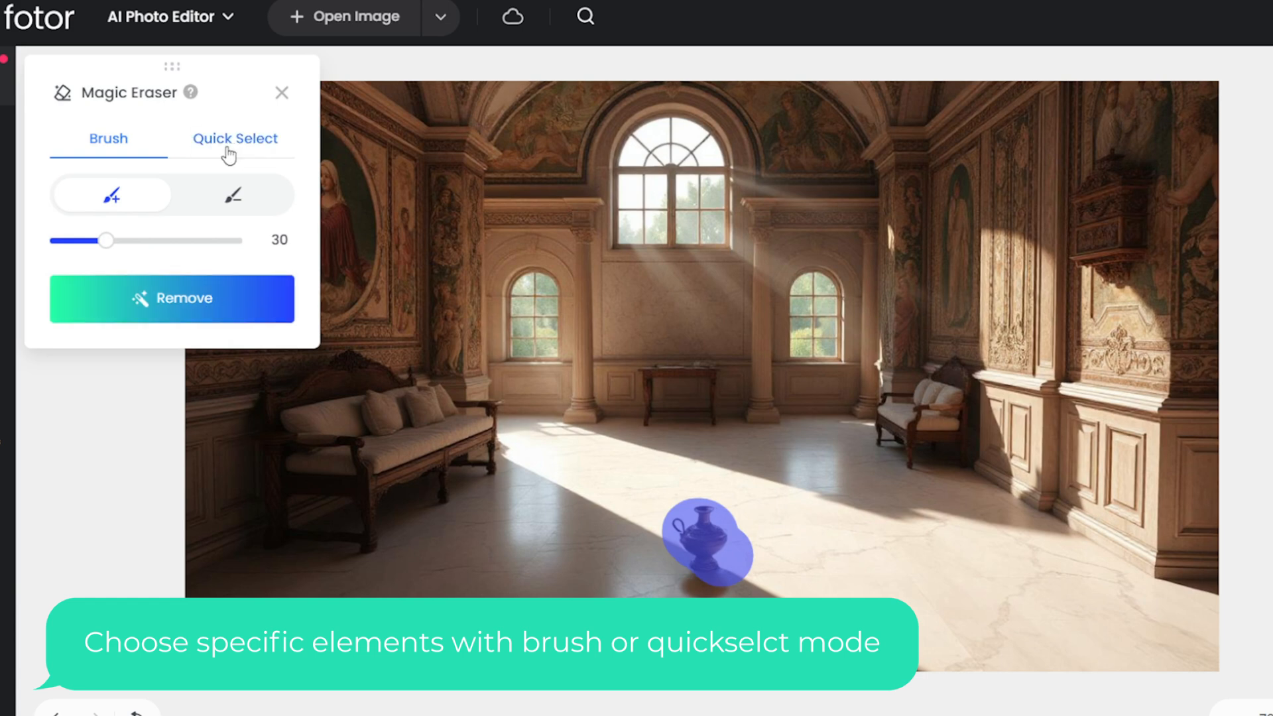
pyautogui.click(234, 138)
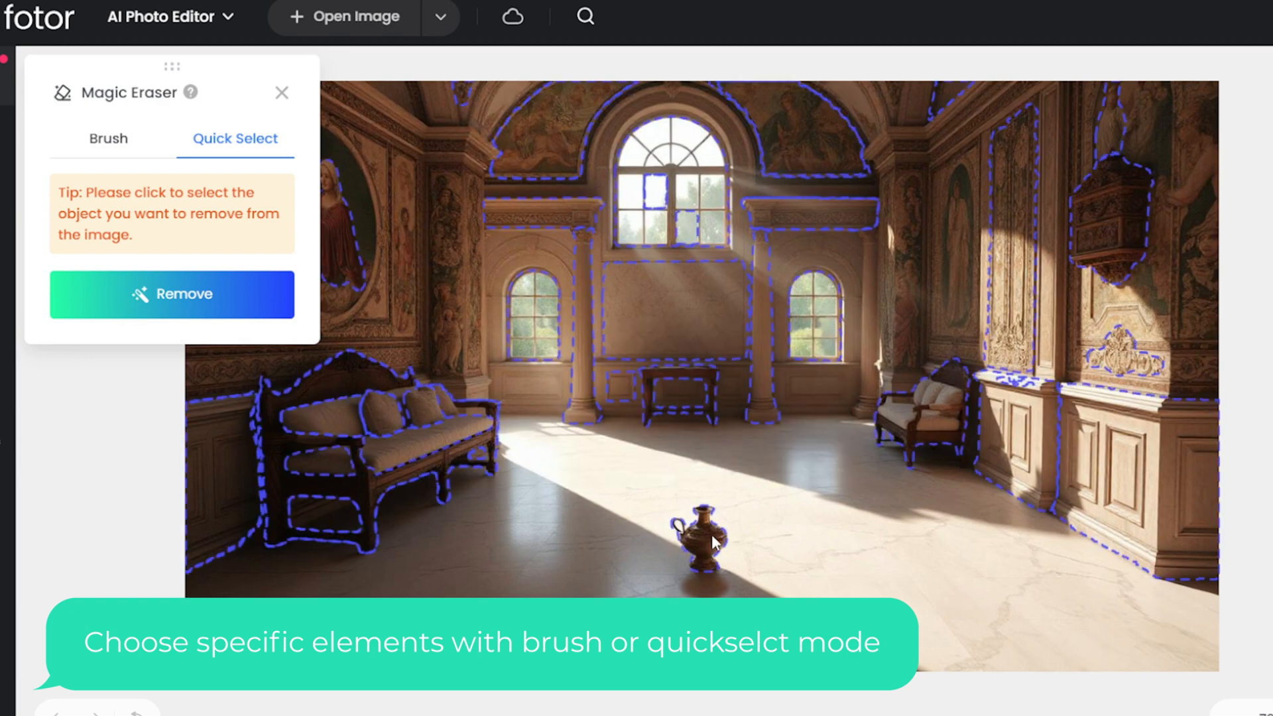
pyautogui.click(700, 542)
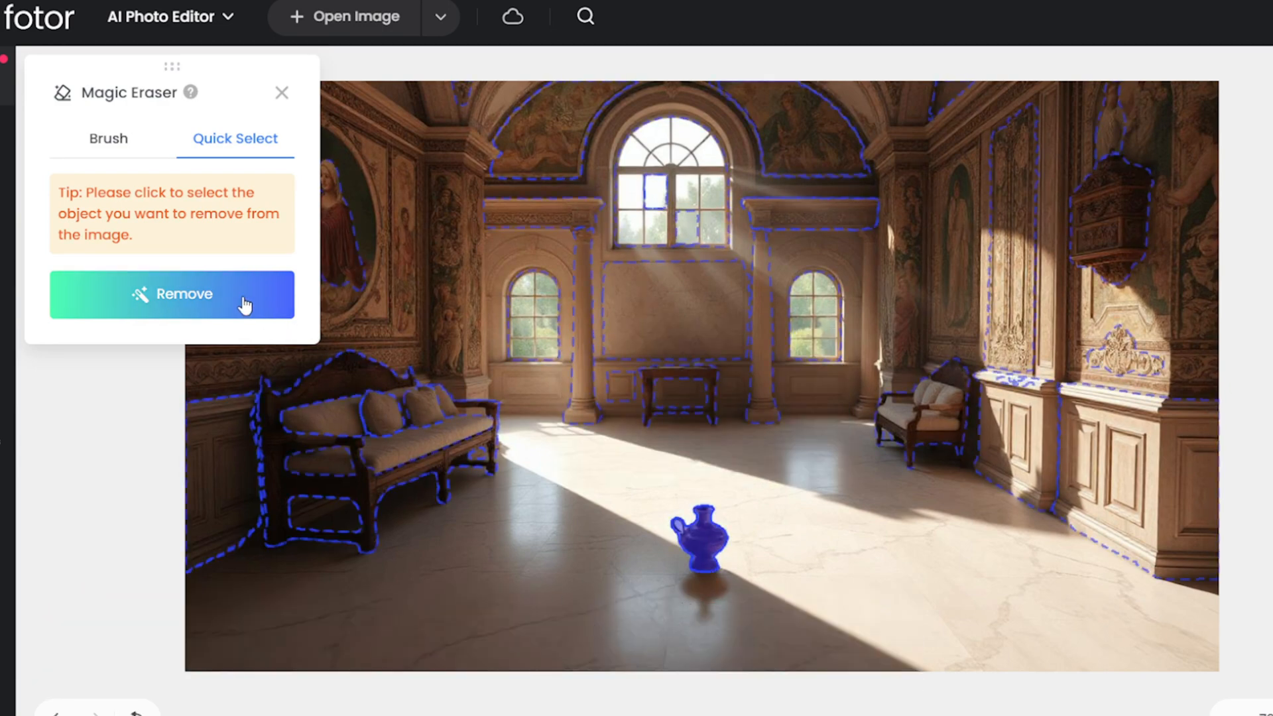
pyautogui.click(171, 294)
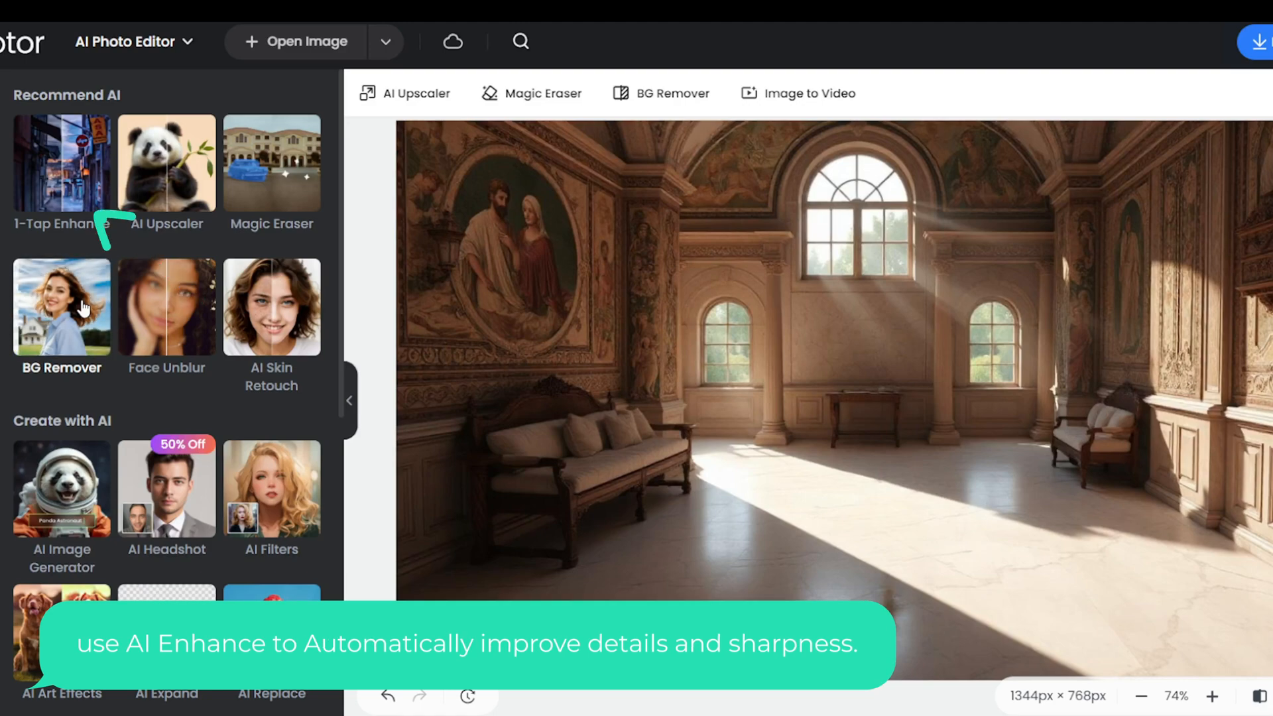
# Apply 1-Tap Enhance and AI Upscaler at 2× to reach 2688 × 1536 px.
pyautogui.click(61, 162)
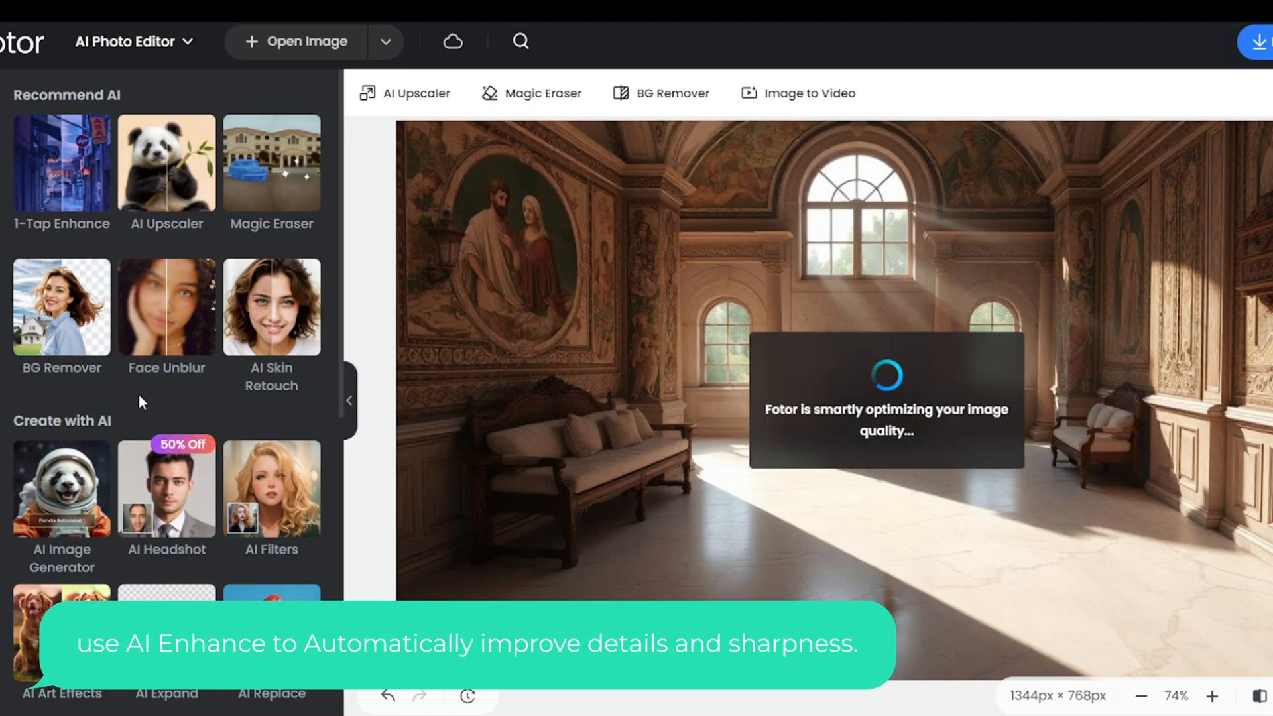
pyautogui.click(61, 162)
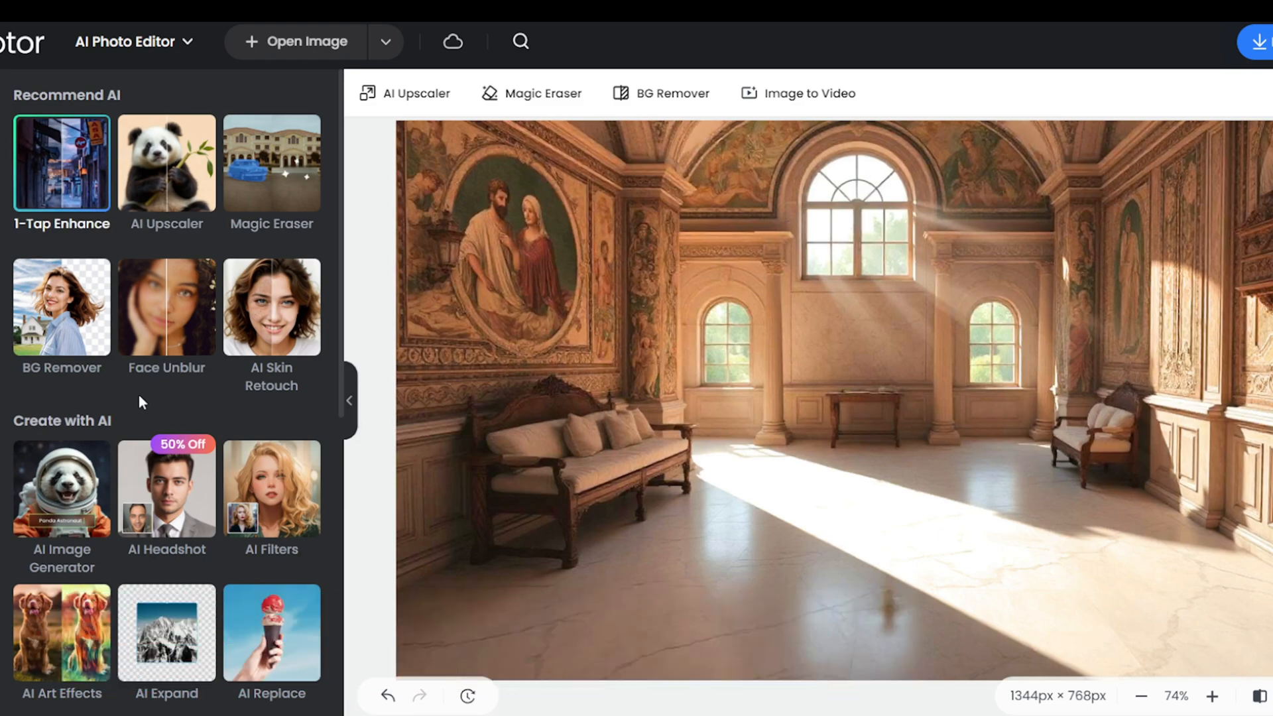
pyautogui.click(414, 93)
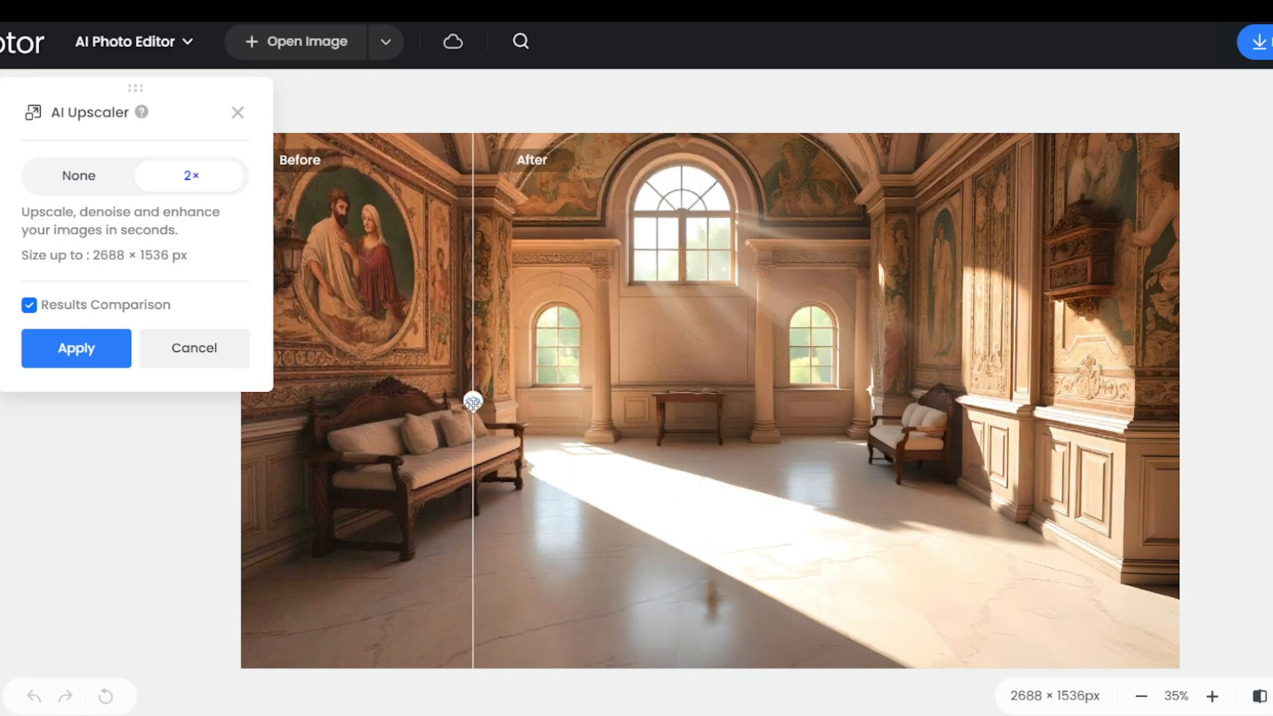
pyautogui.click(1255, 41)
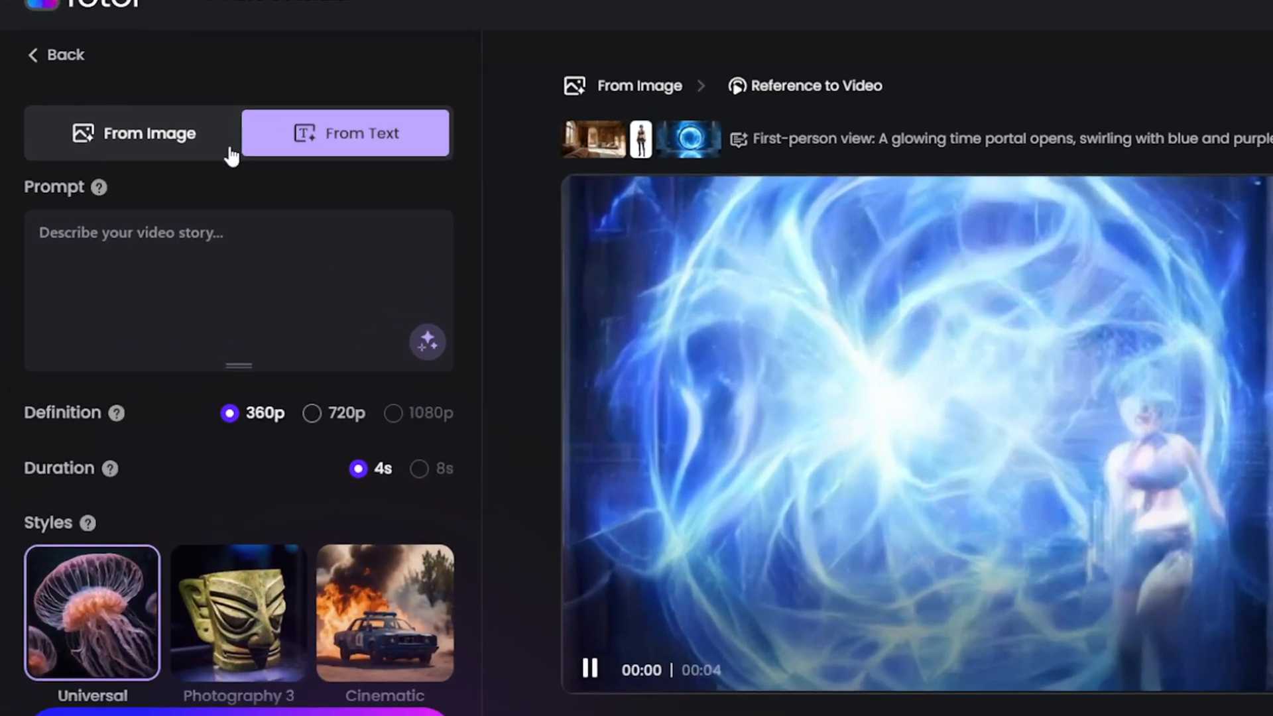
# Switch the video generator to From Image and choose the Reference to Video template.
pyautogui.click(132, 133)
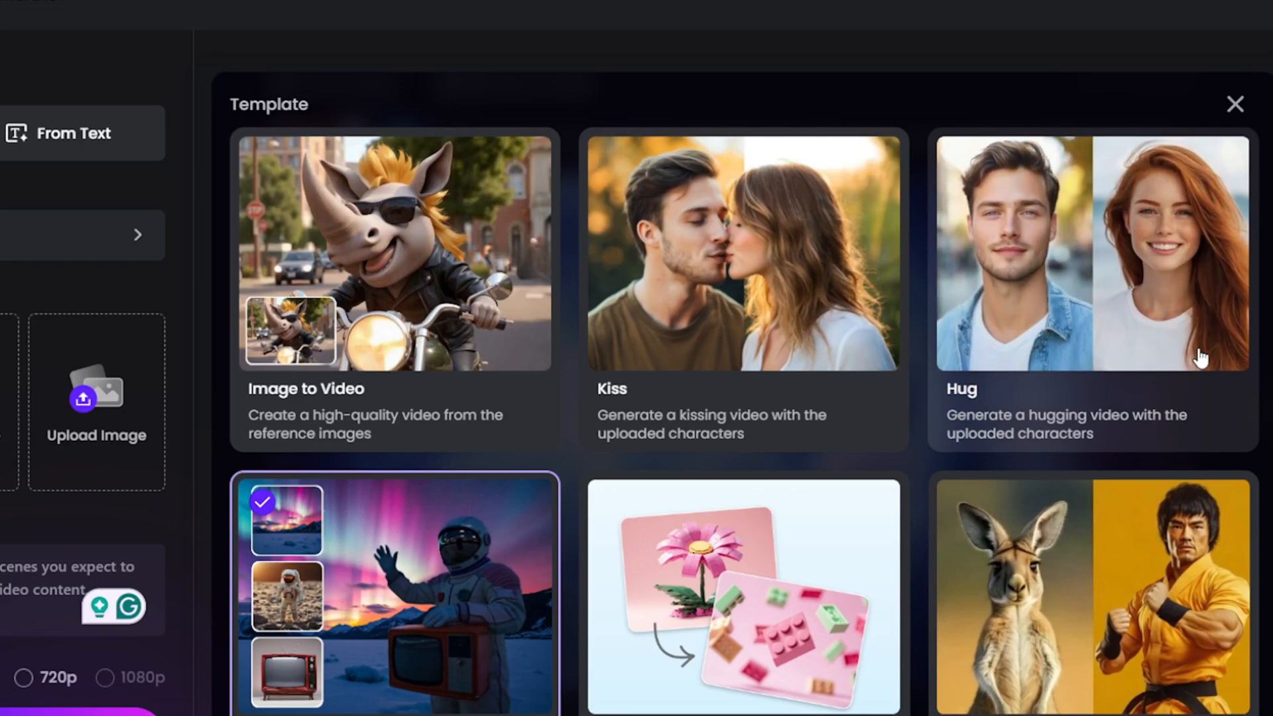
pyautogui.scroll(-3)
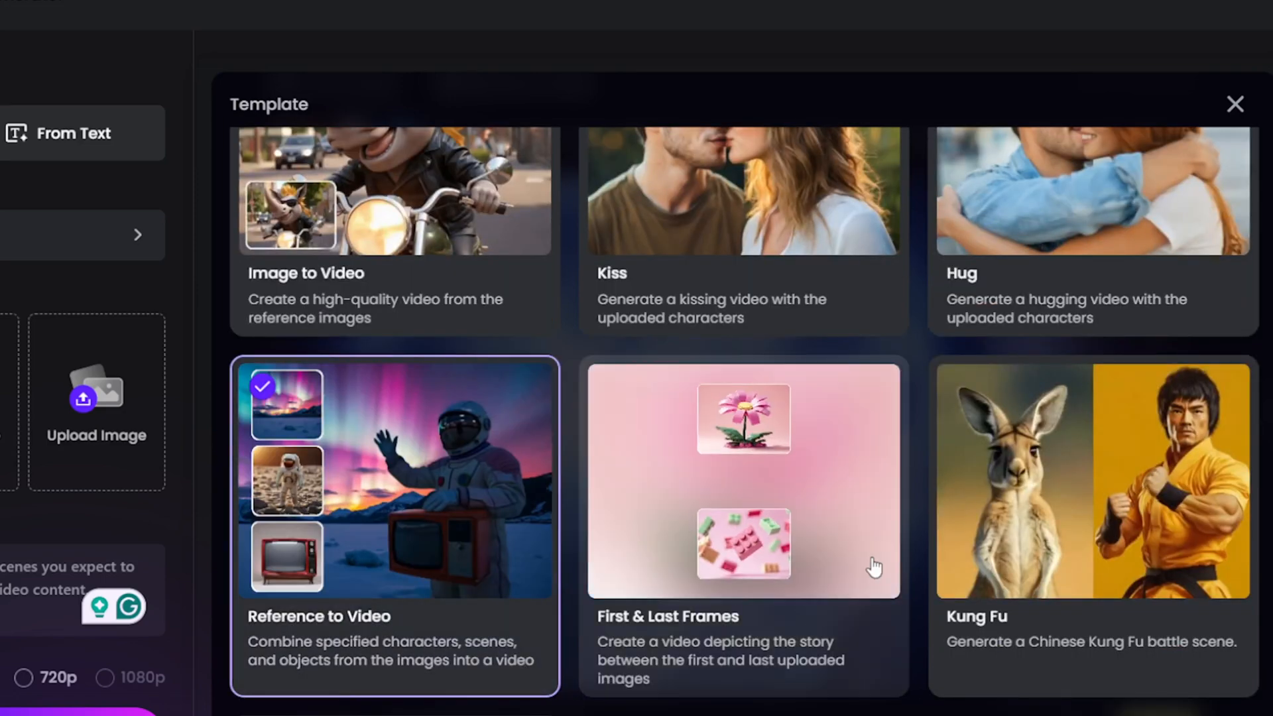
pyautogui.scroll(-3)
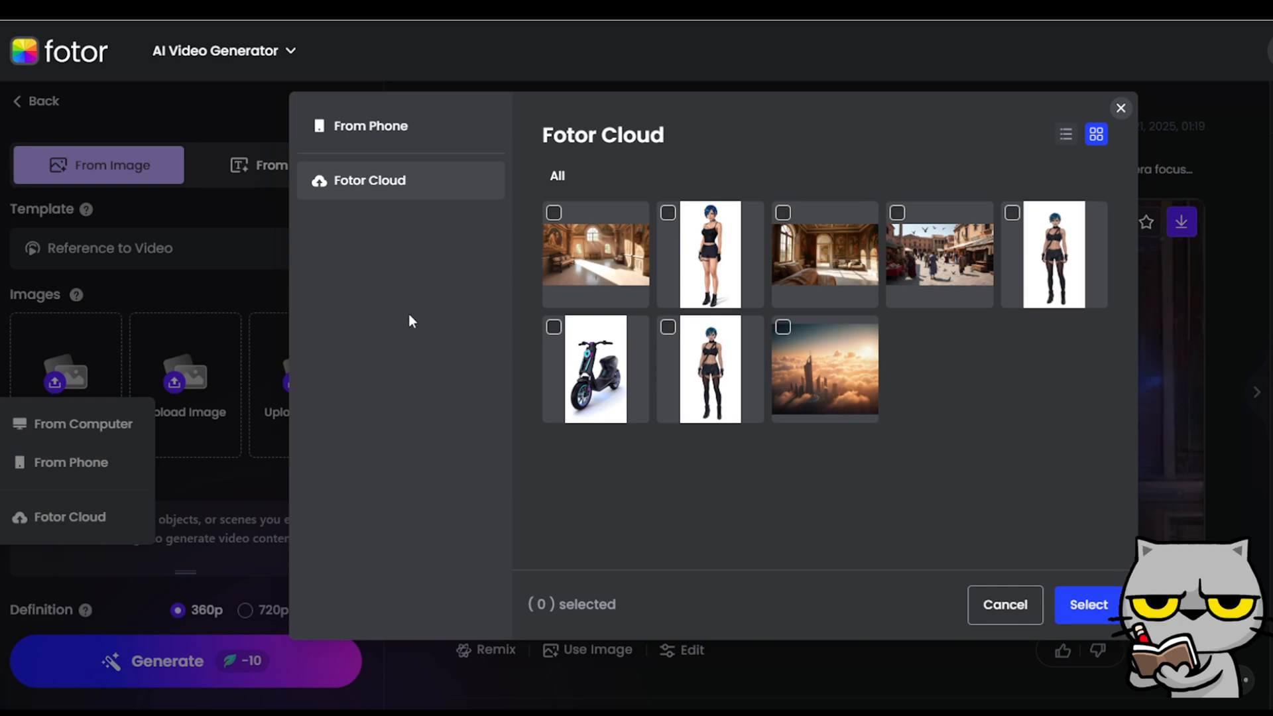
# Add the villa reference image from Fotor Cloud and set the video definition to 720p.
pyautogui.click(555, 212)
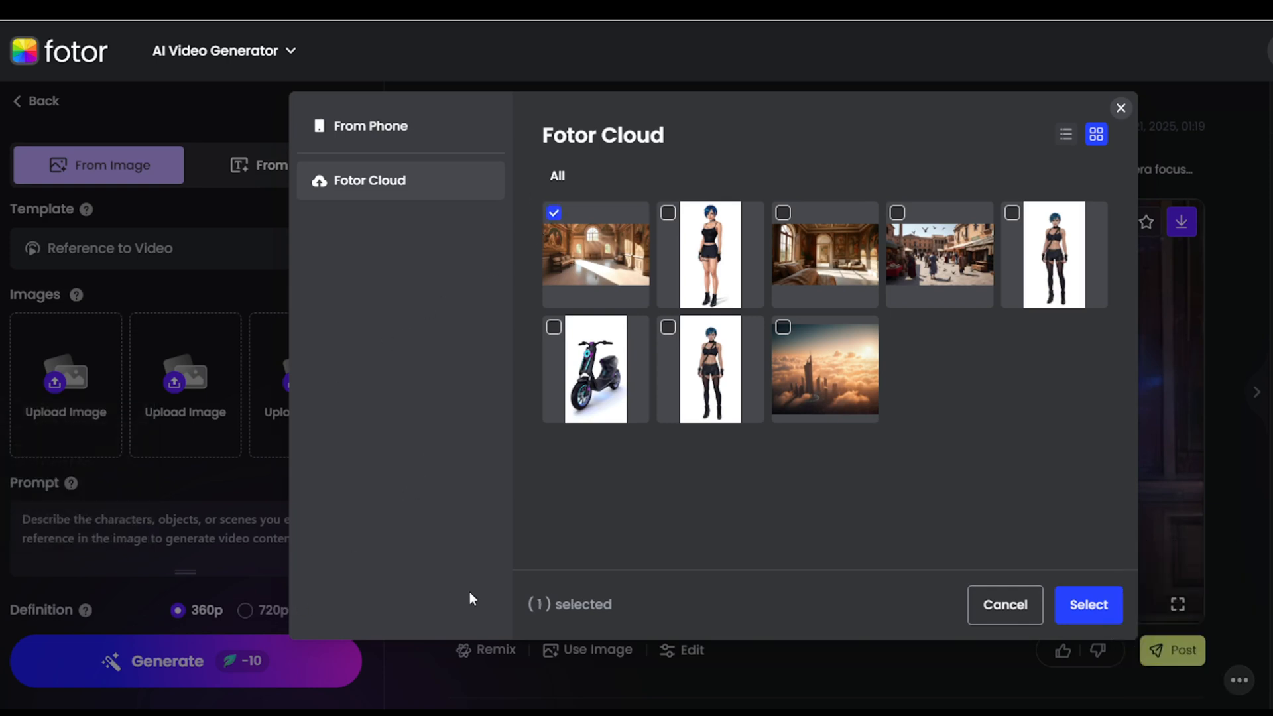
pyautogui.click(1088, 604)
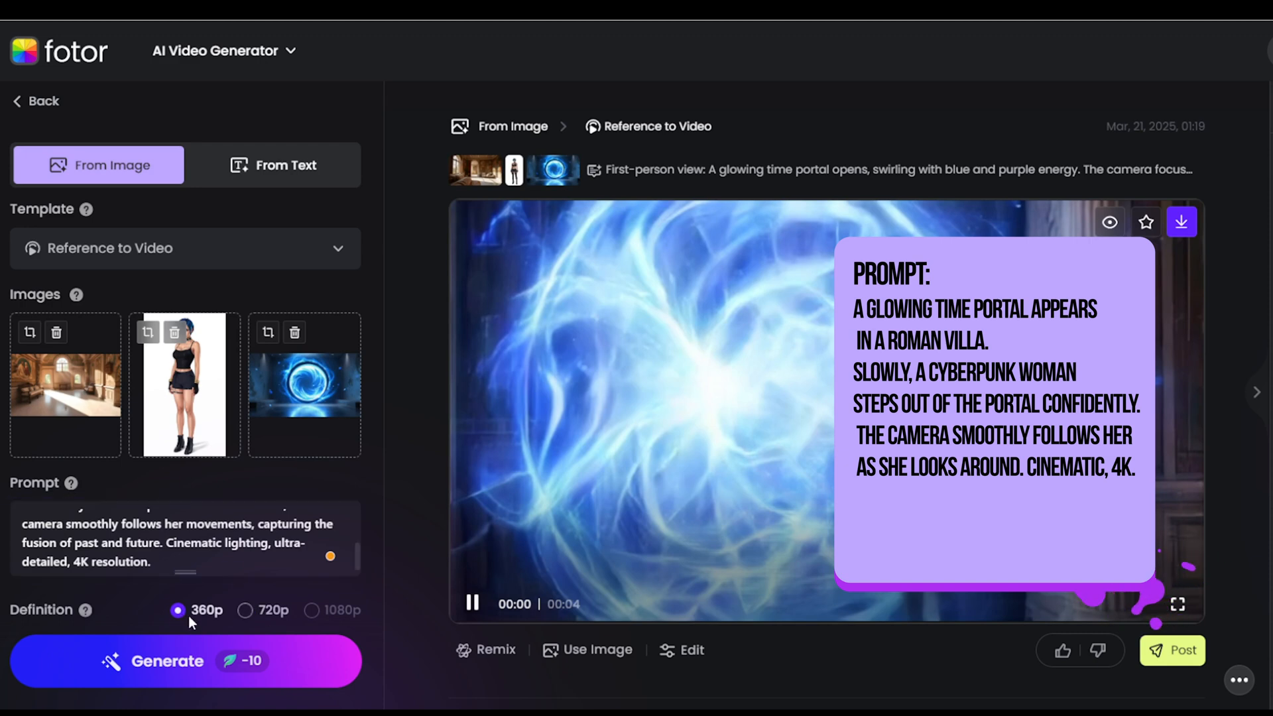
pyautogui.click(246, 611)
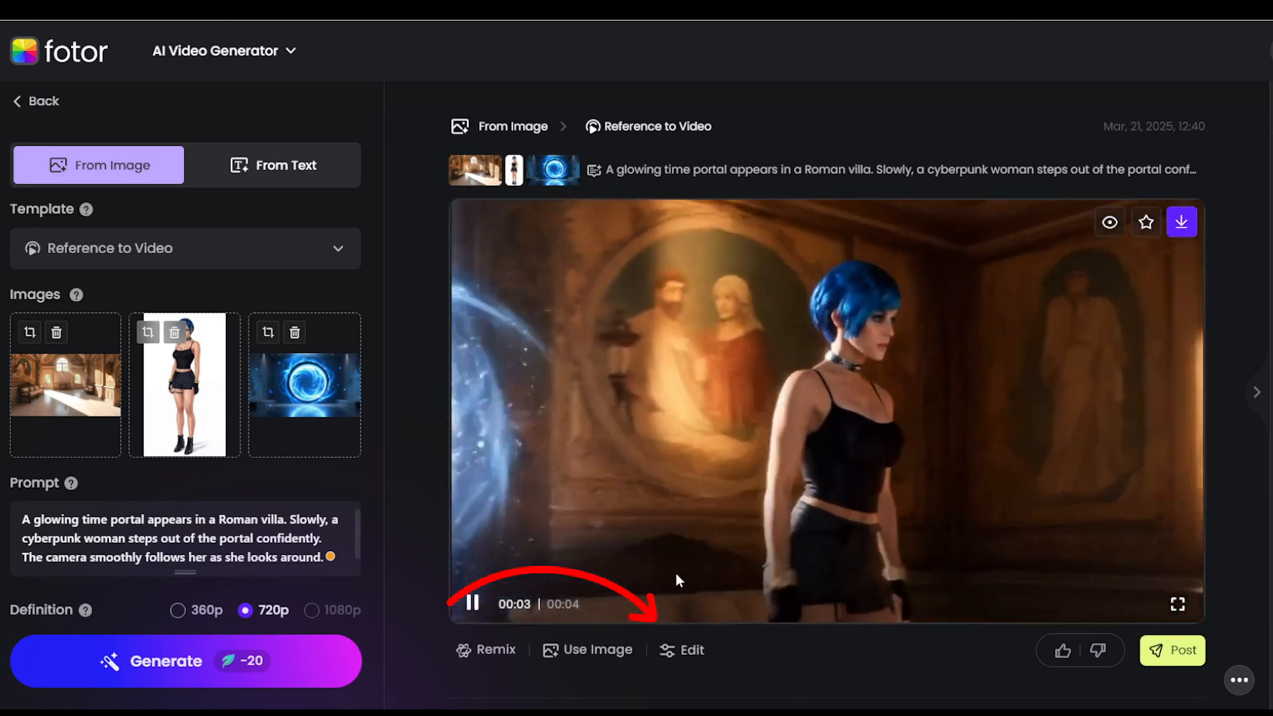
# Send the generated portal clip from Edit into the Video Enhancer.
pyautogui.click(691, 650)
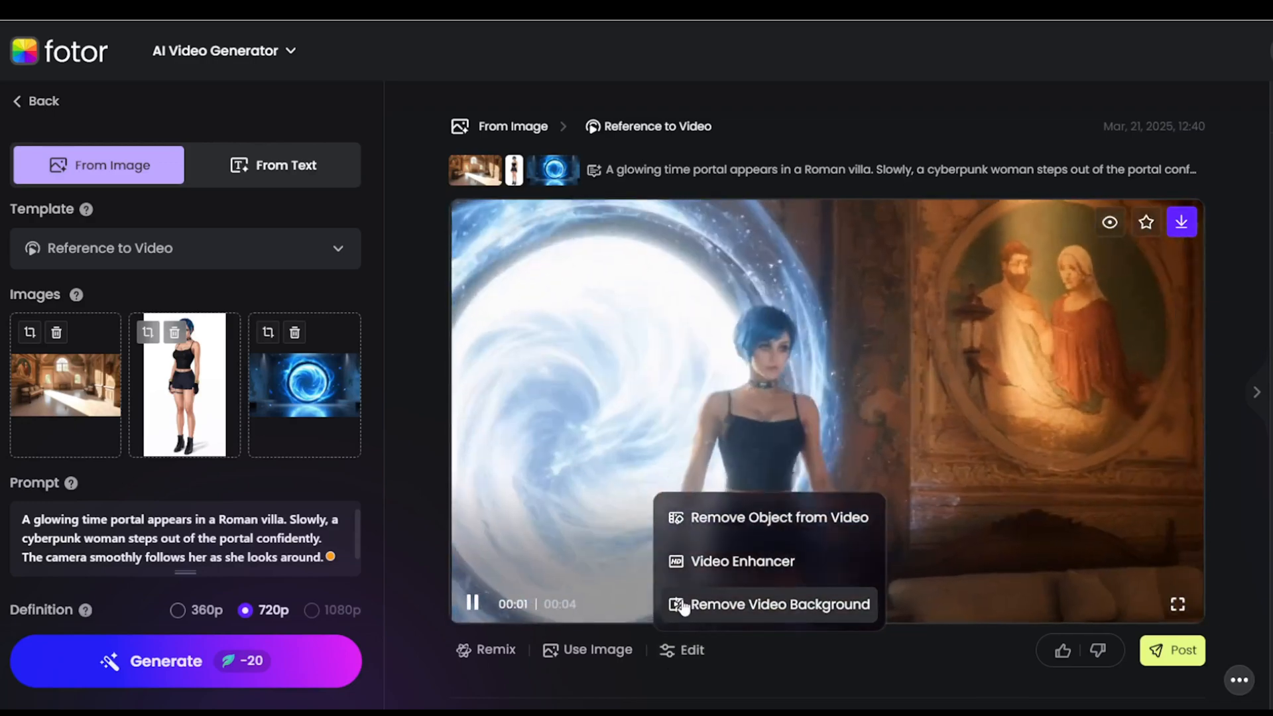
pyautogui.click(740, 561)
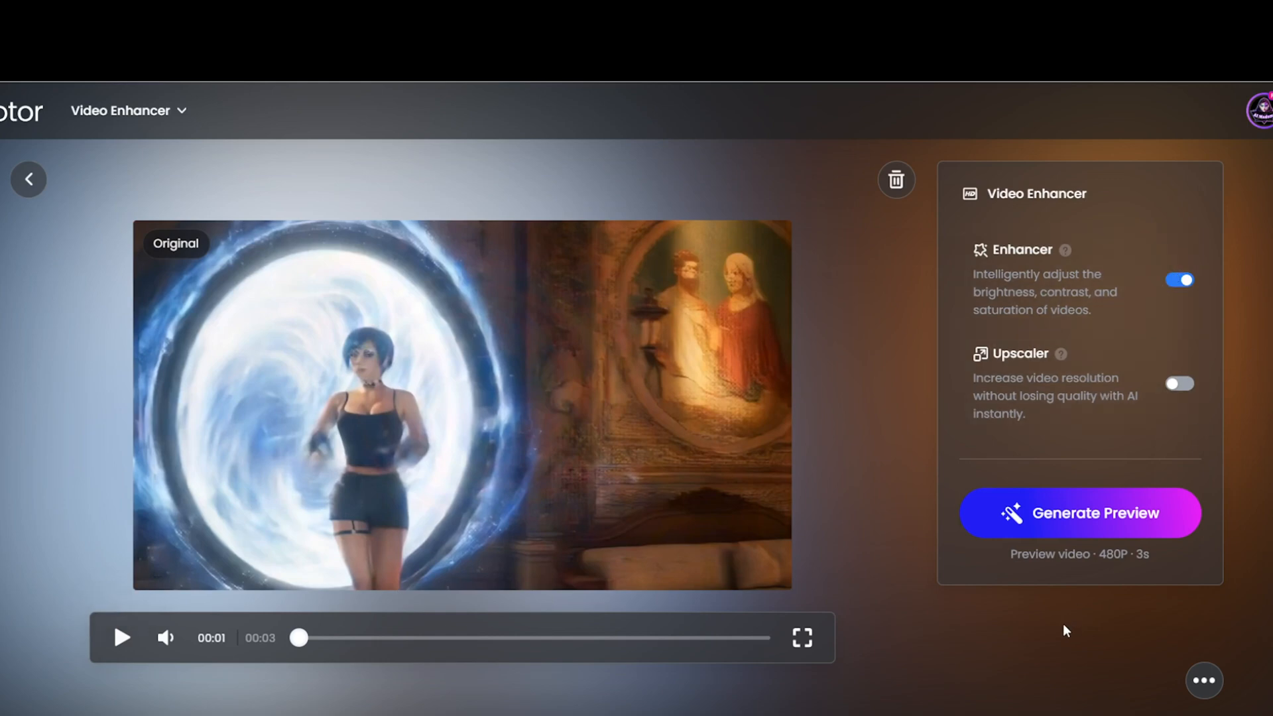
pyautogui.moveTo(1022, 519)
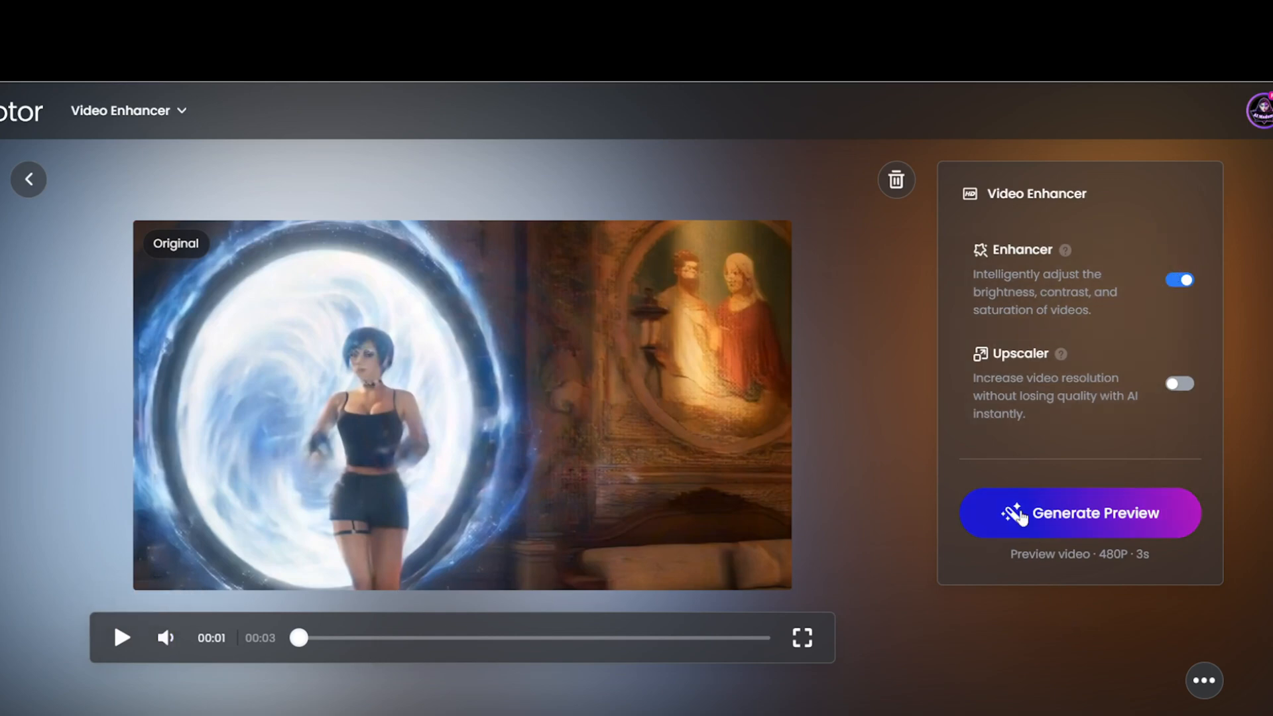
# Turn on Upscaler, generate the 1080p enhanced preview and play the original vs enhanced comparison.
pyautogui.click(1178, 384)
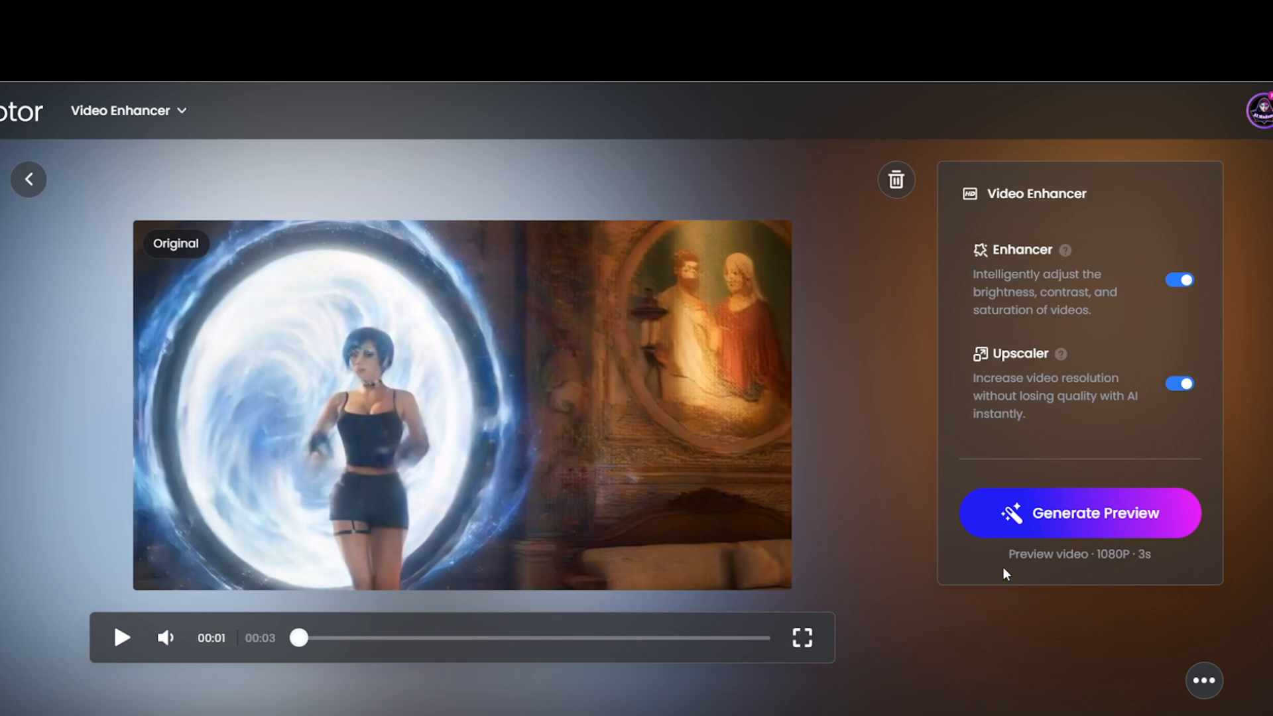
pyautogui.click(1080, 512)
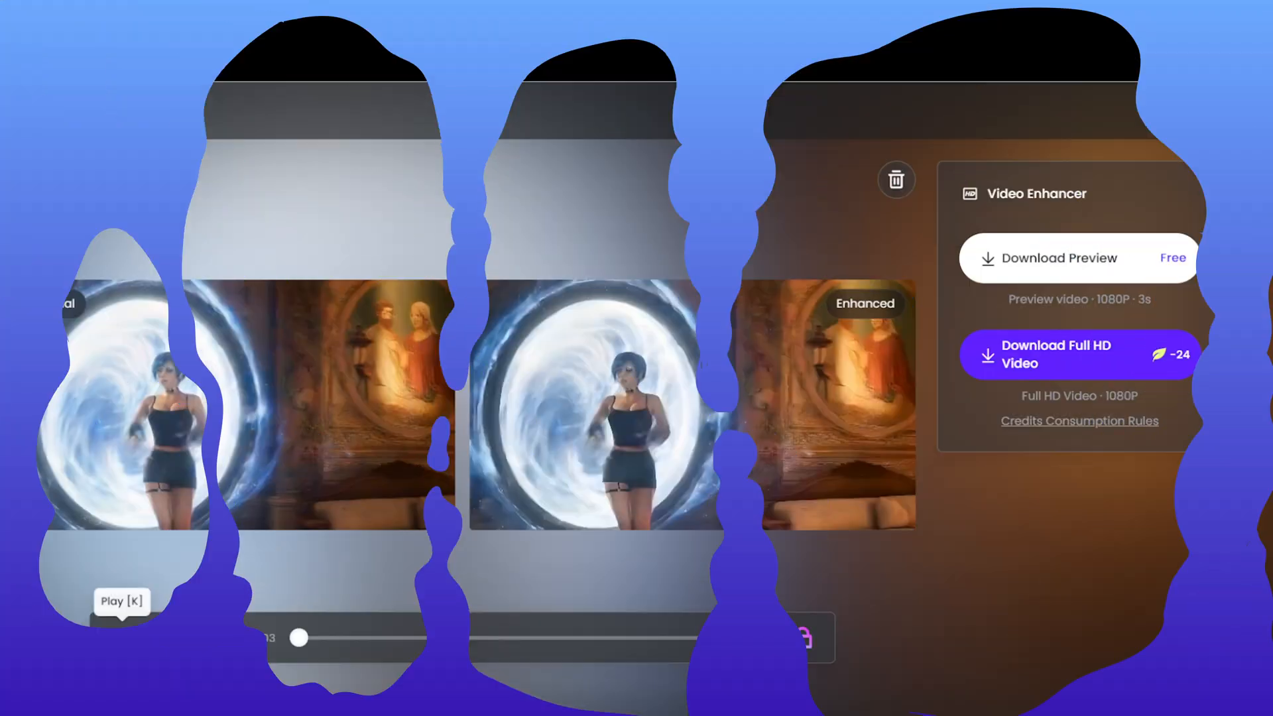
pyautogui.click(122, 638)
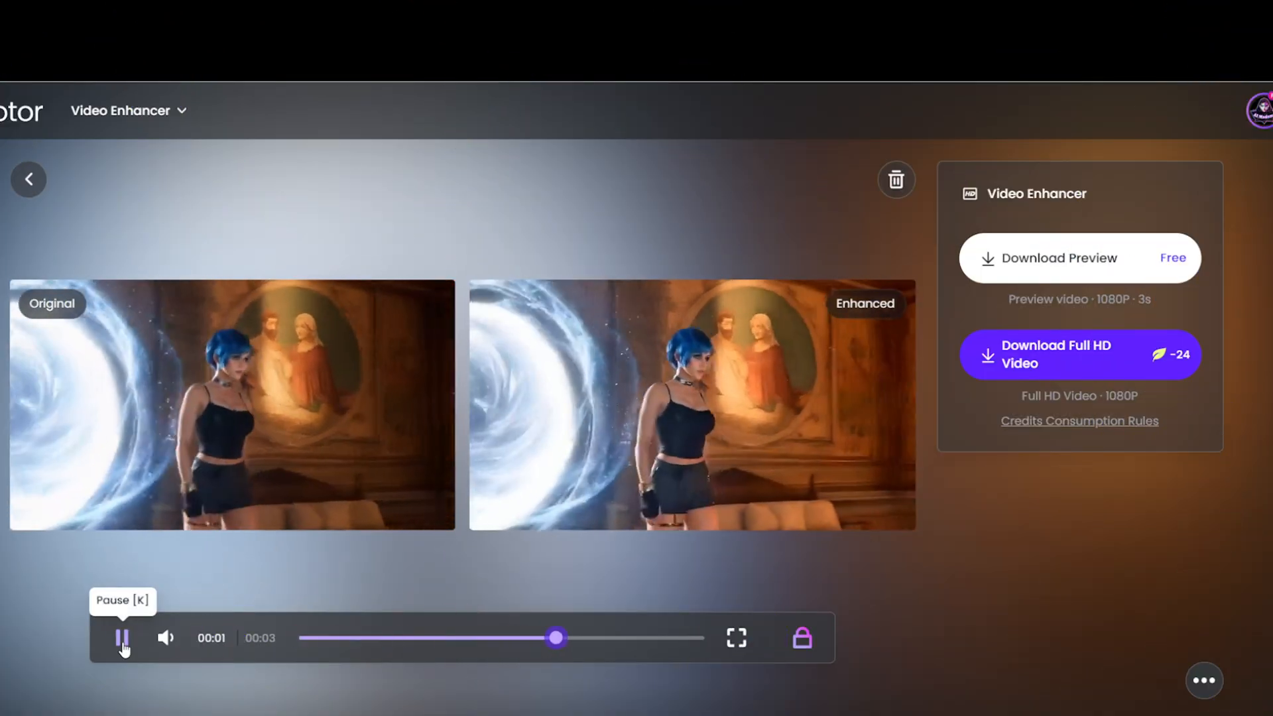
pyautogui.click(122, 638)
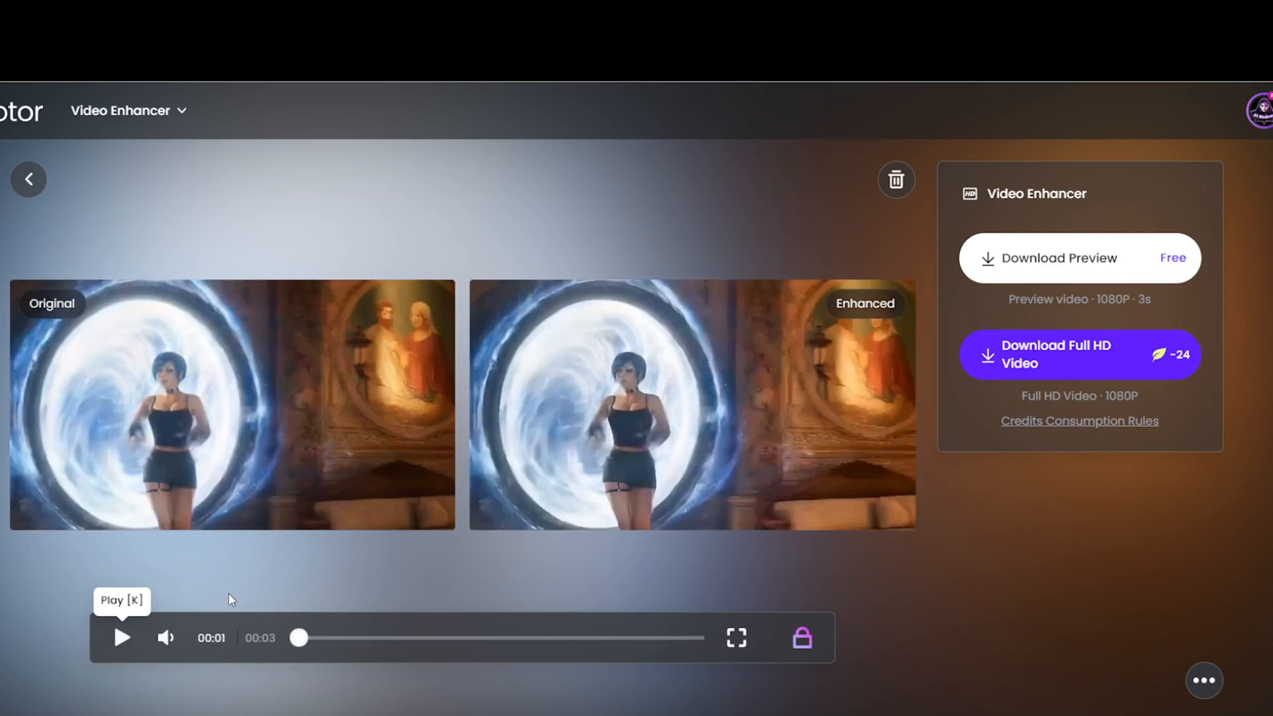
pyautogui.moveTo(933, 374)
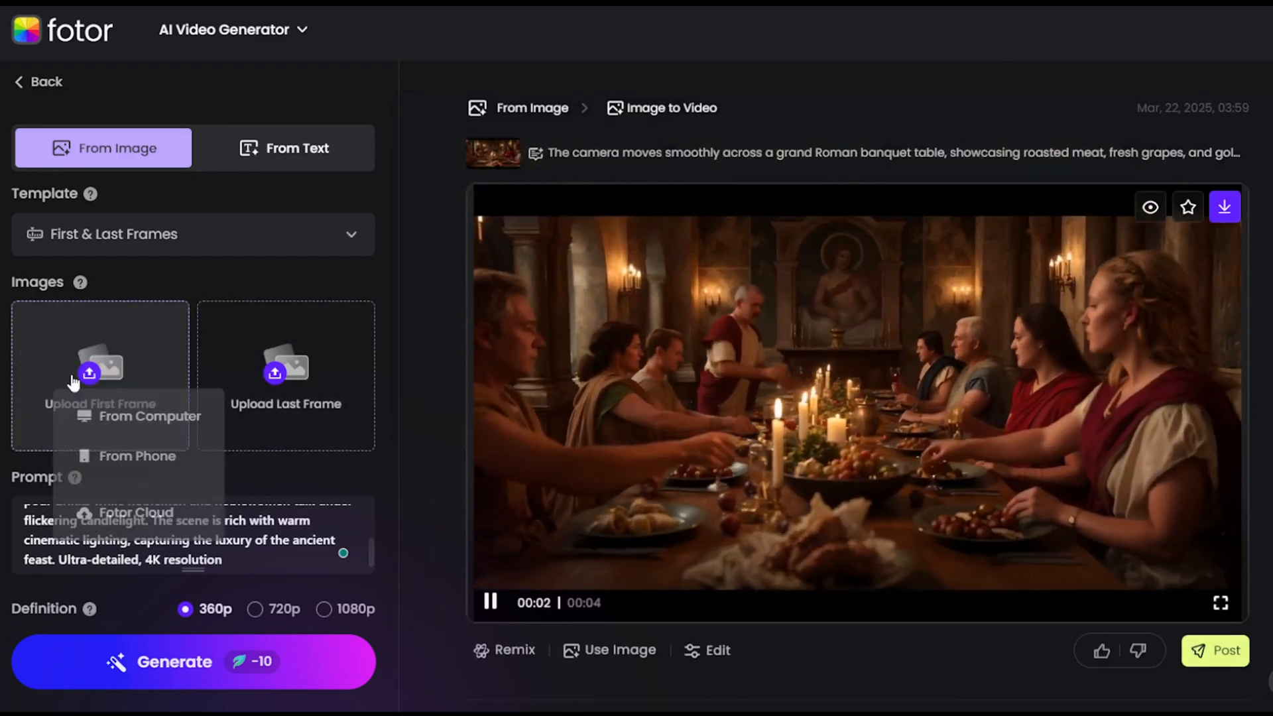
# Set the man-in-steam image as first frame and the bathhouse pool image as last frame from Fotor Cloud.
pyautogui.click(135, 512)
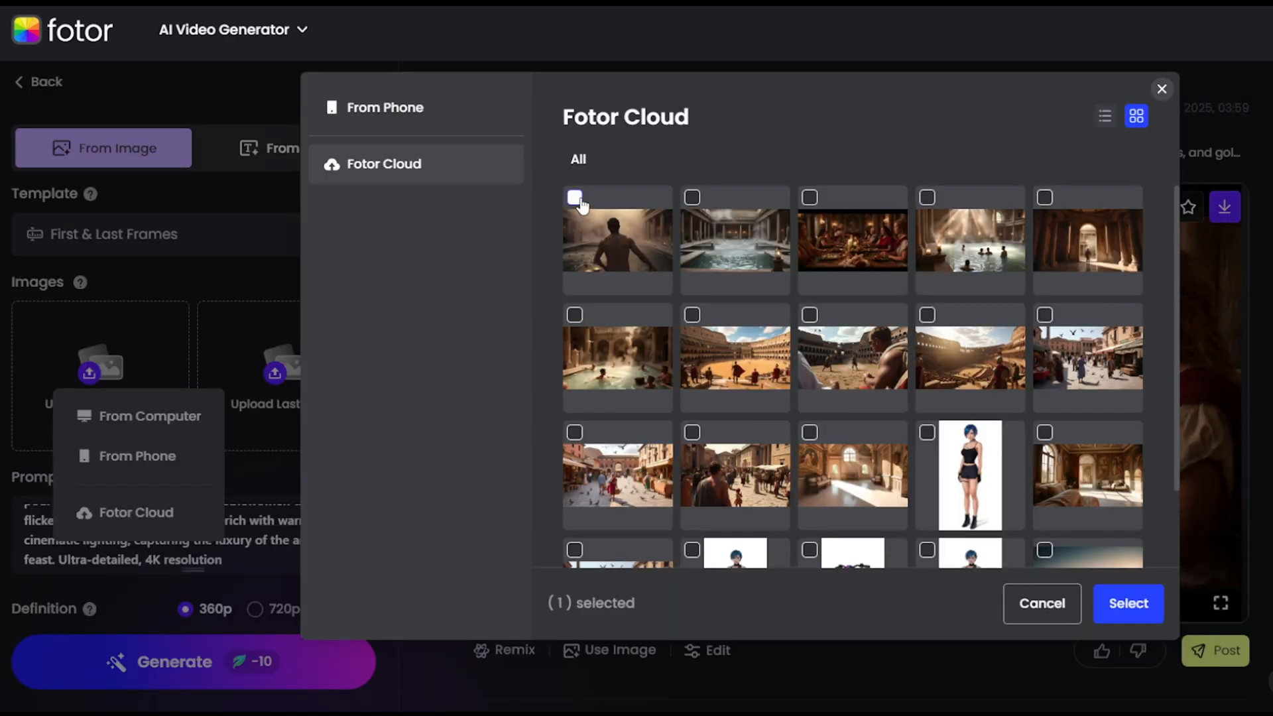
pyautogui.click(1127, 604)
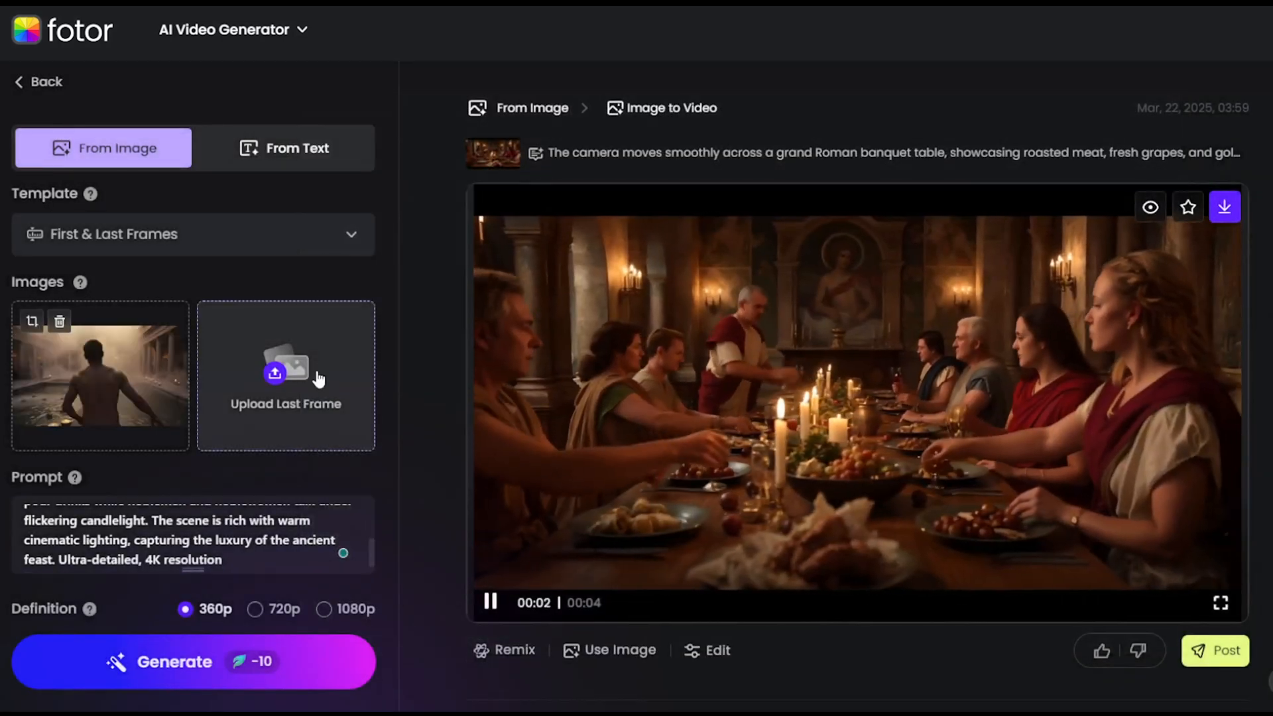
pyautogui.click(286, 374)
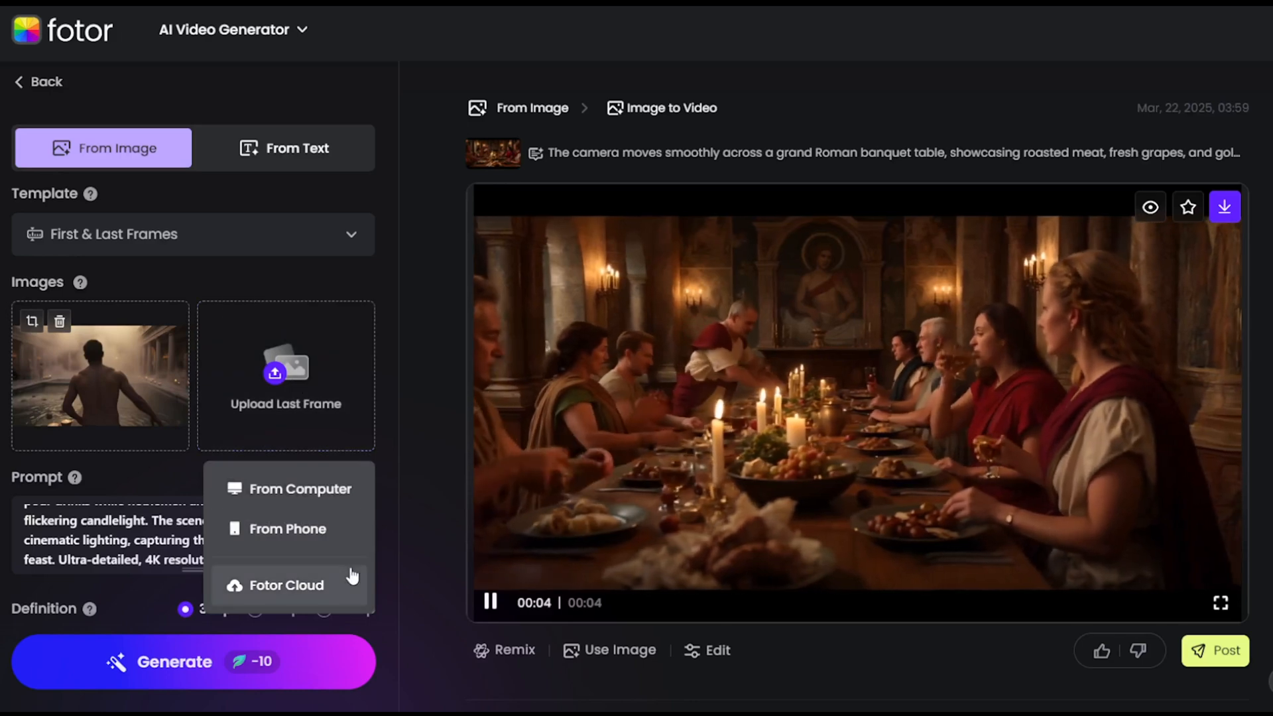
pyautogui.click(286, 585)
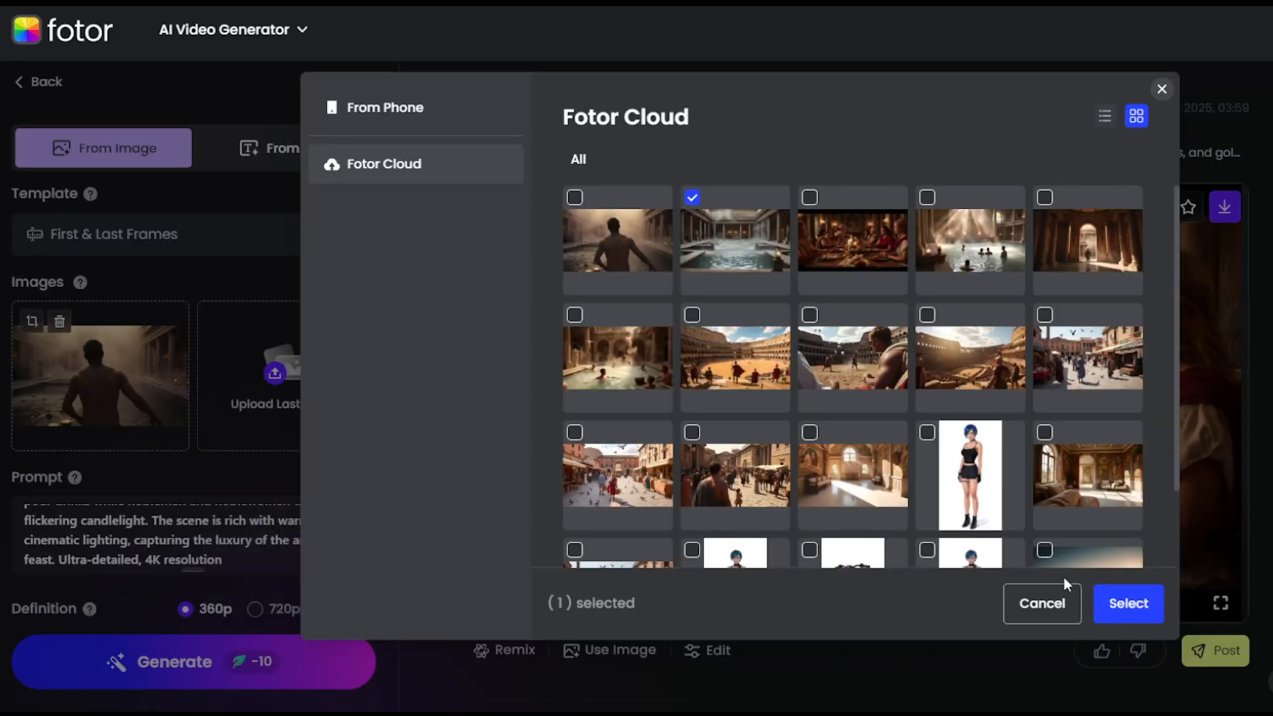
pyautogui.click(1127, 603)
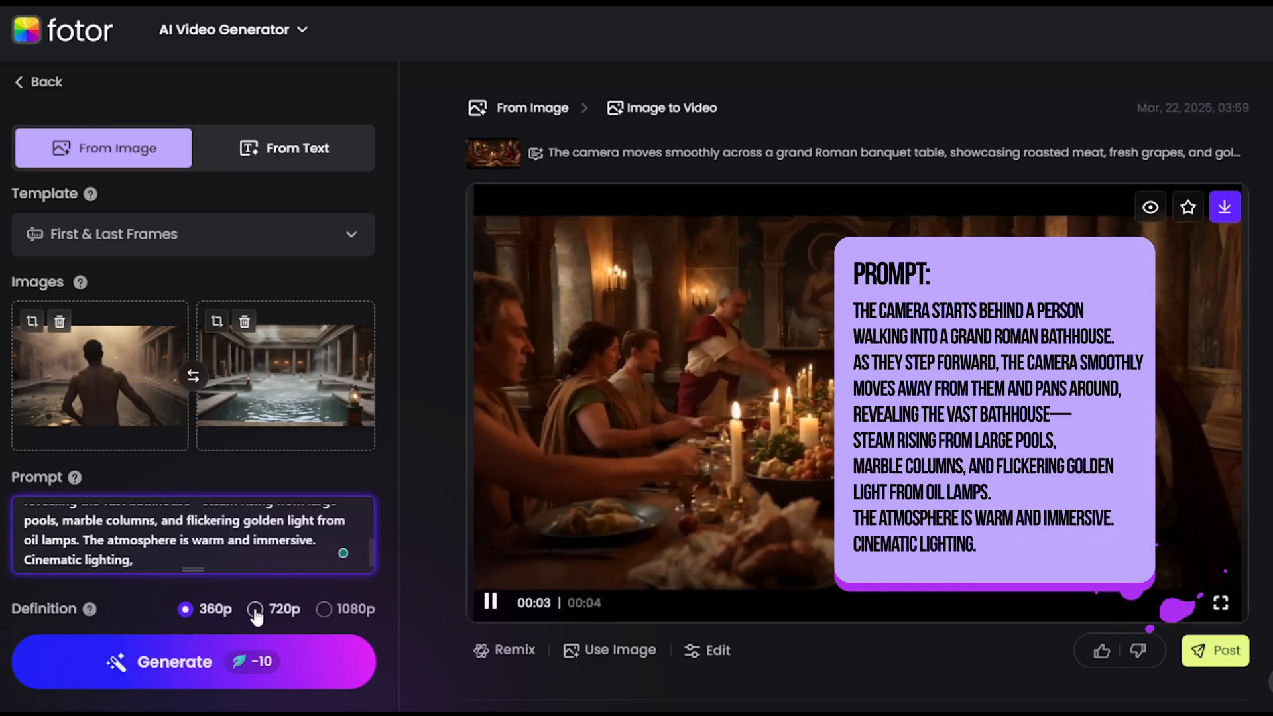
# Adjust the output definition between 720p and 1080p for the bathhouse video.
pyautogui.click(255, 609)
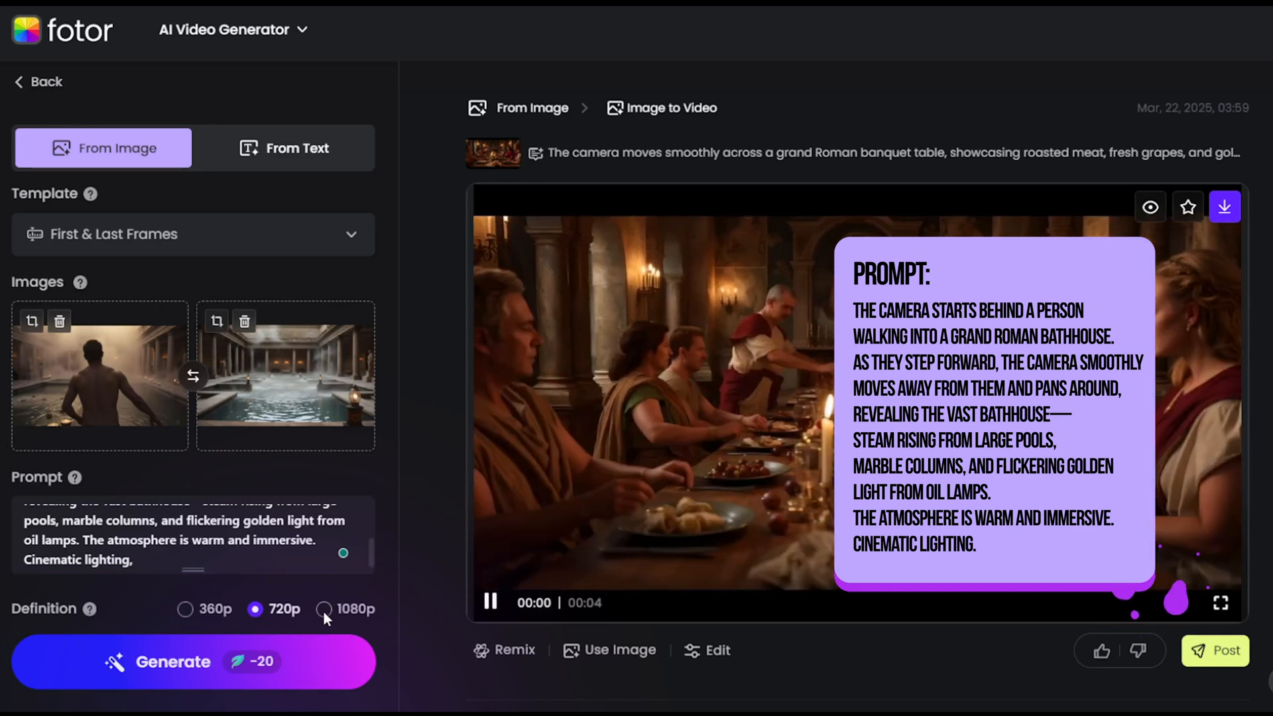
pyautogui.click(323, 609)
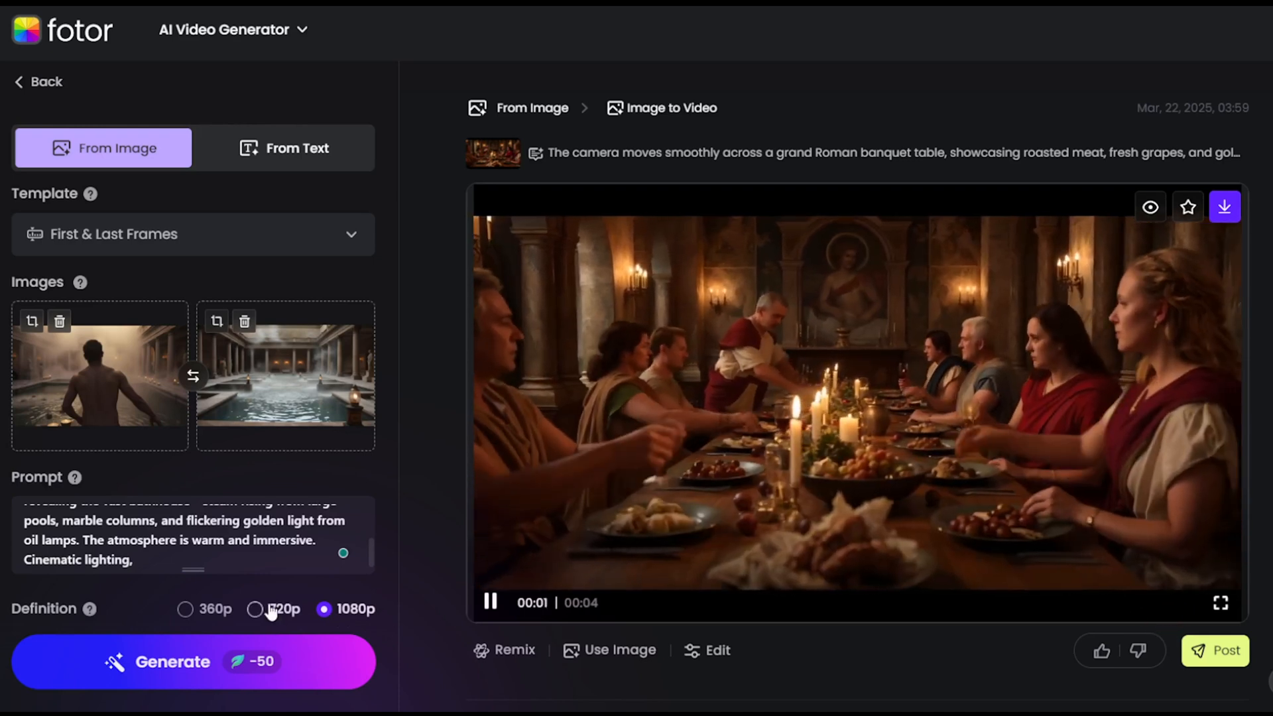
pyautogui.click(256, 609)
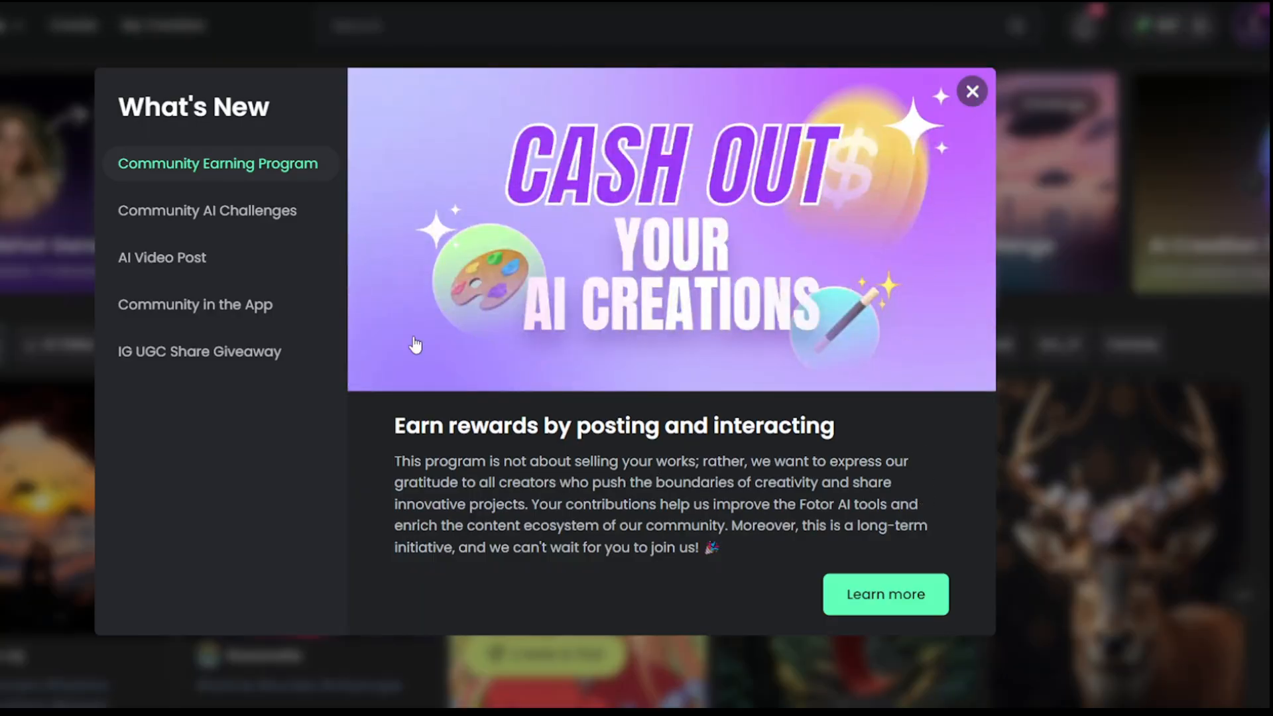
# Read the AI video posting and Instagram giveaway announcements, then dismiss What's New.
pyautogui.click(161, 257)
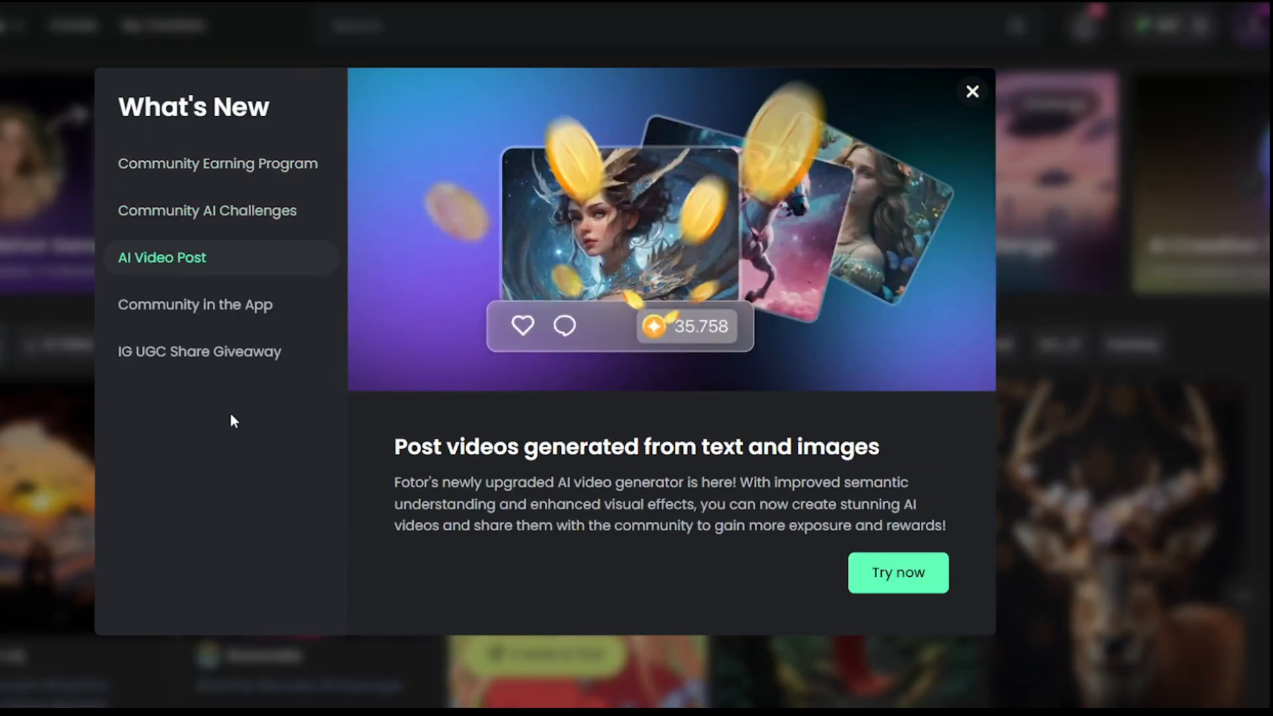
pyautogui.click(199, 350)
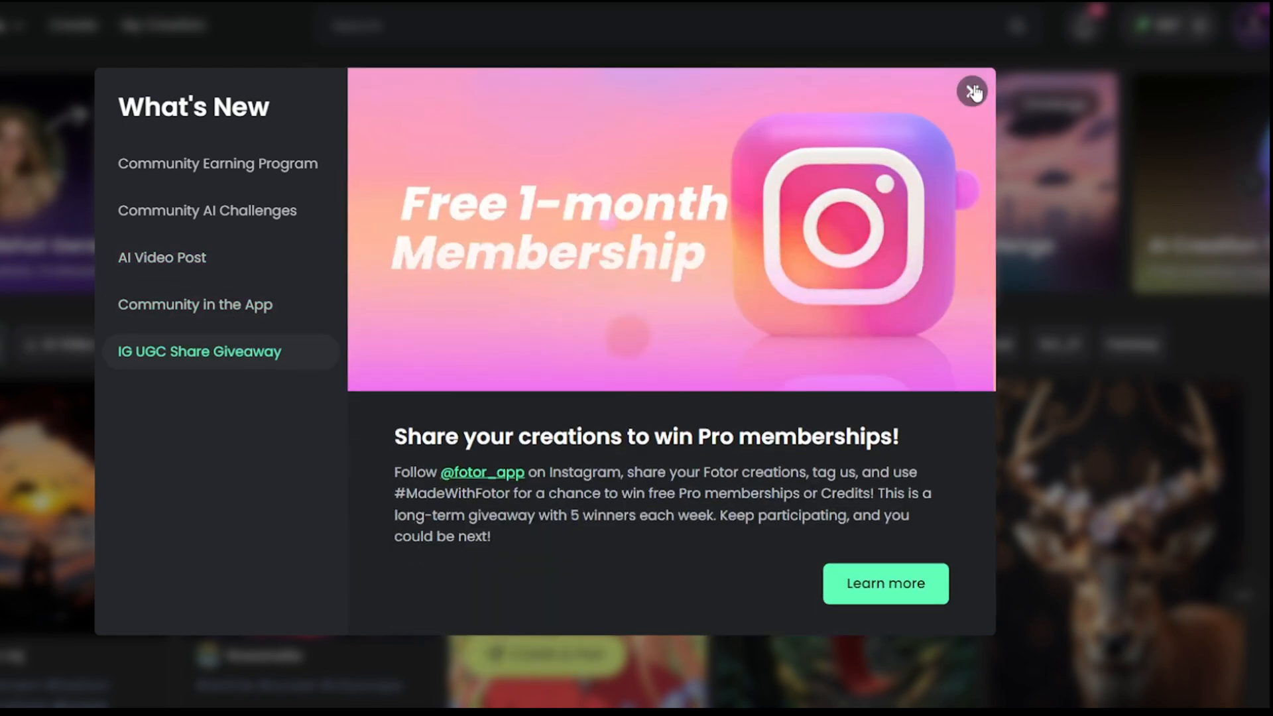
pyautogui.click(974, 90)
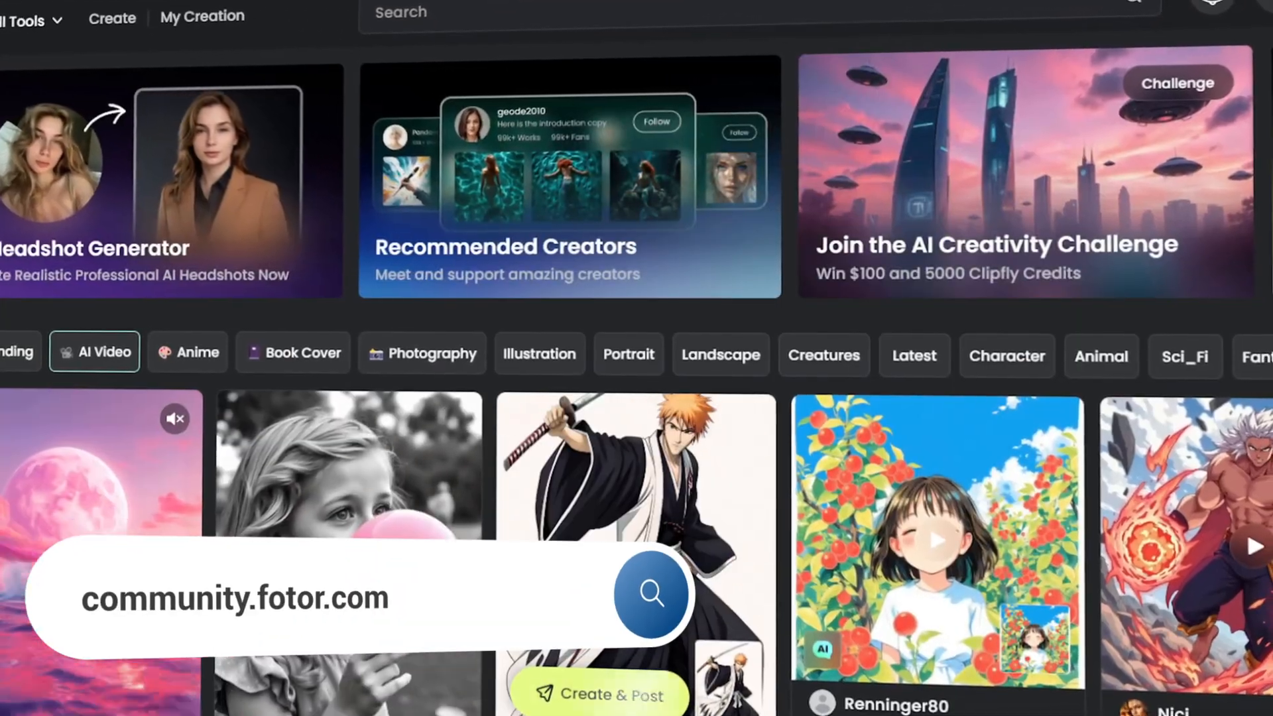
# Filter the feed by Anime then Book Cover, view a post and move to the next one.
pyautogui.click(187, 352)
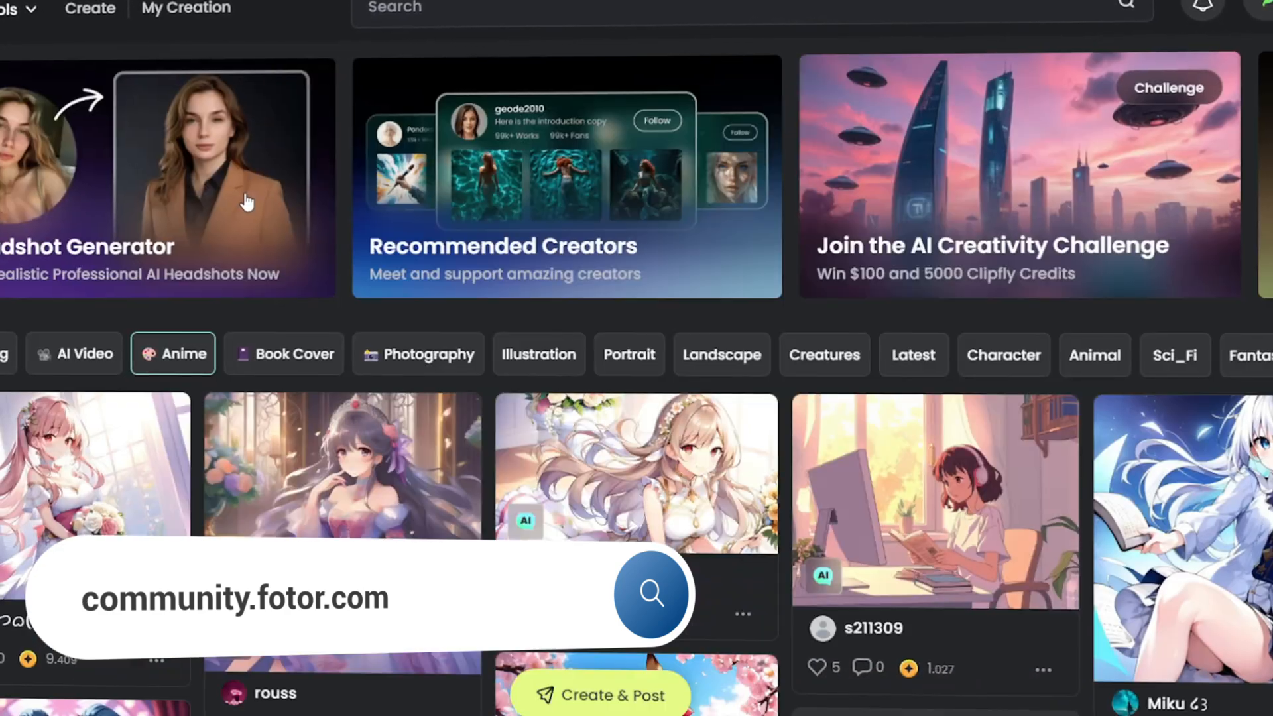
pyautogui.scroll(-3)
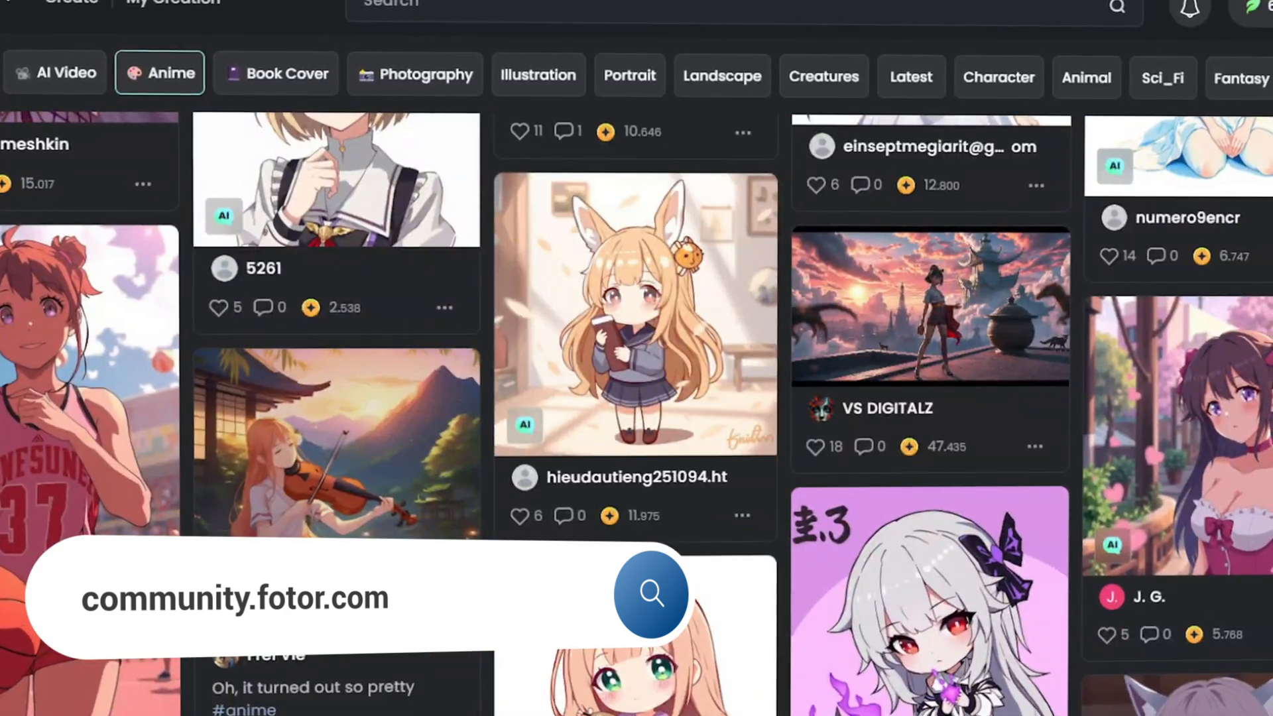
pyautogui.click(276, 73)
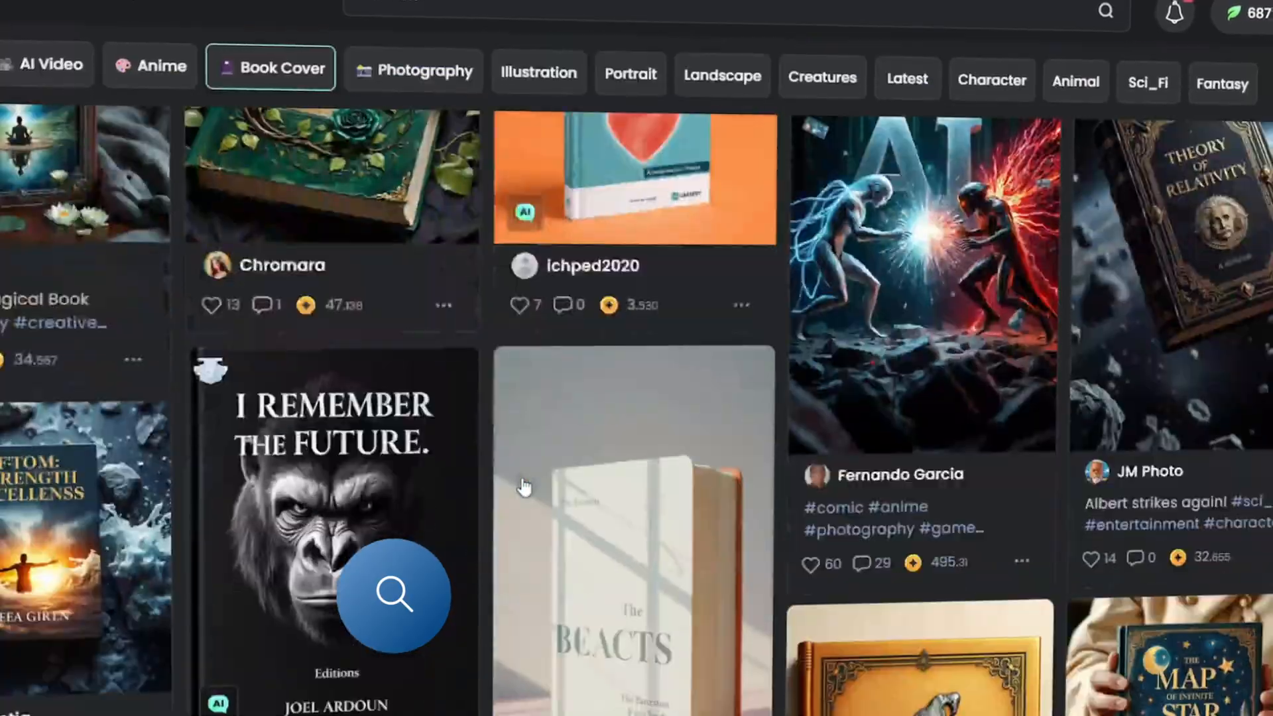
pyautogui.click(414, 66)
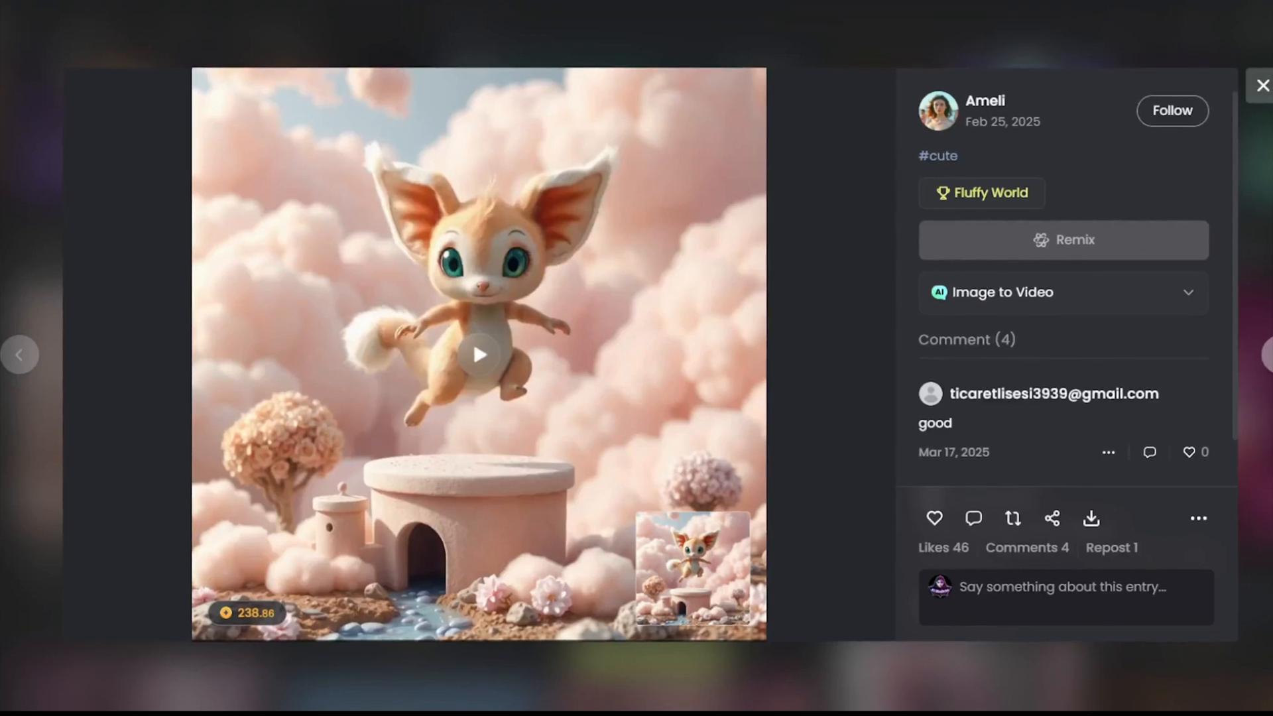
pyautogui.click(1259, 355)
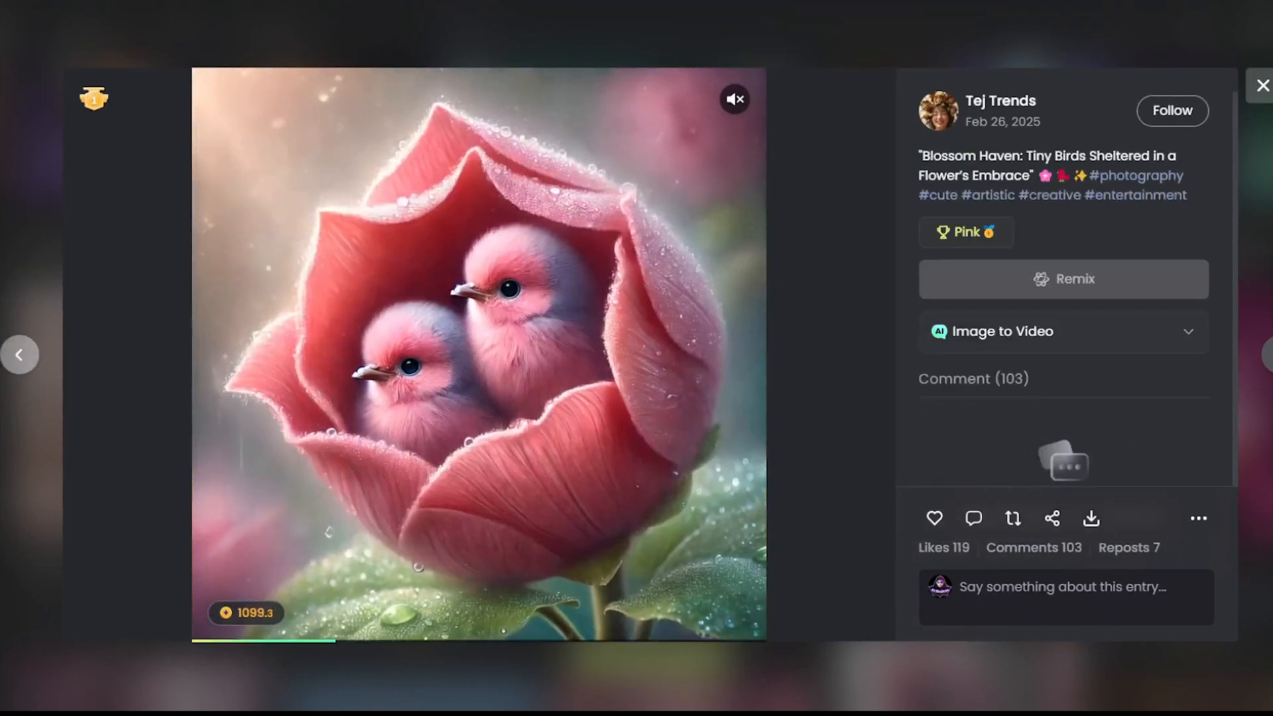